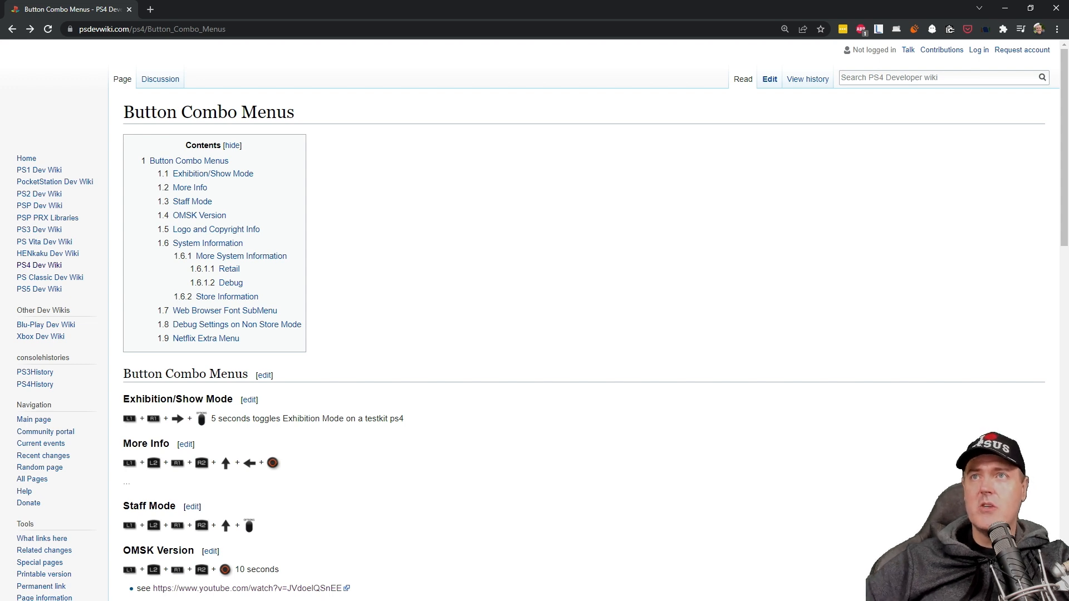
mouse_move(545, 532)
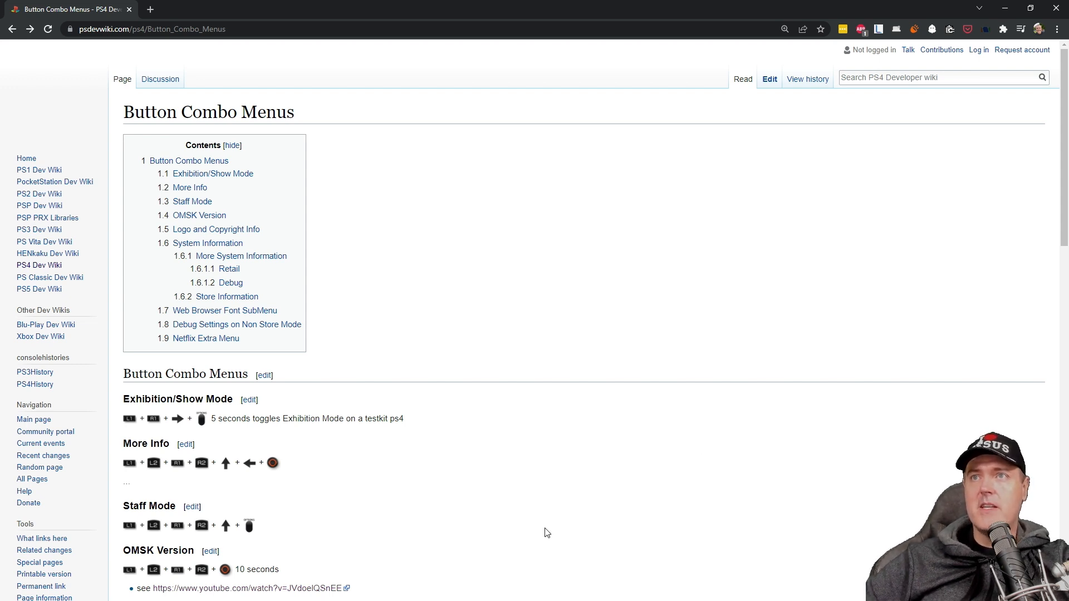
mouse_move(545, 491)
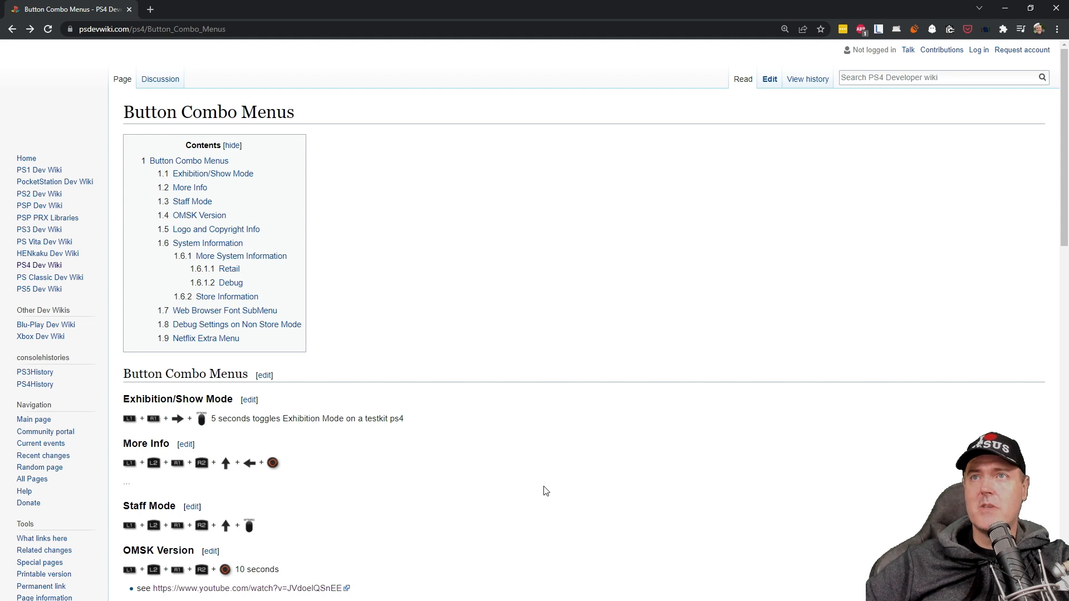
mouse_move(240, 115)
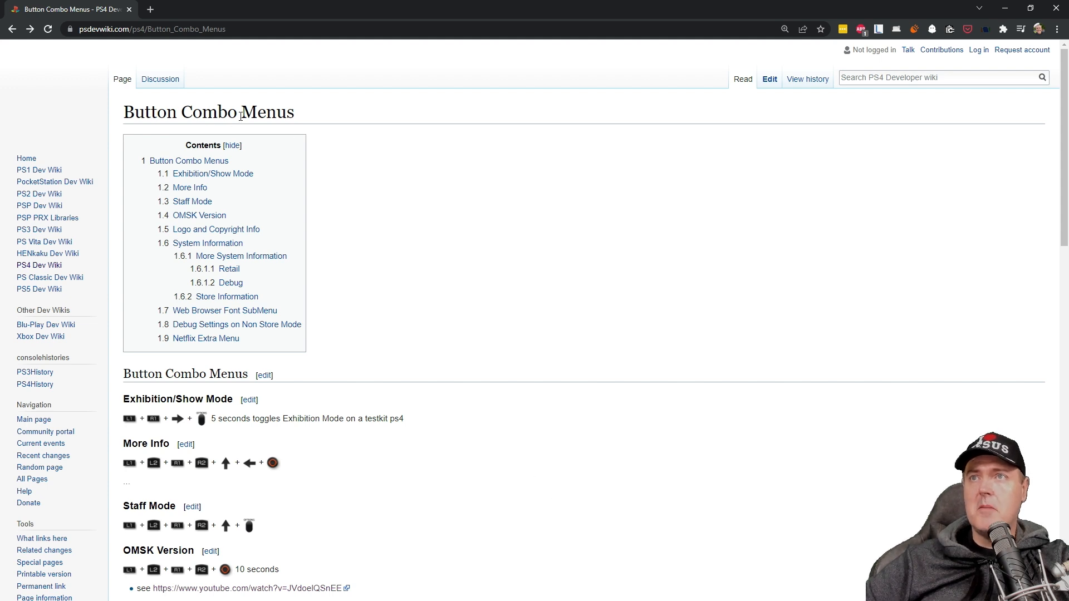
mouse_move(475, 452)
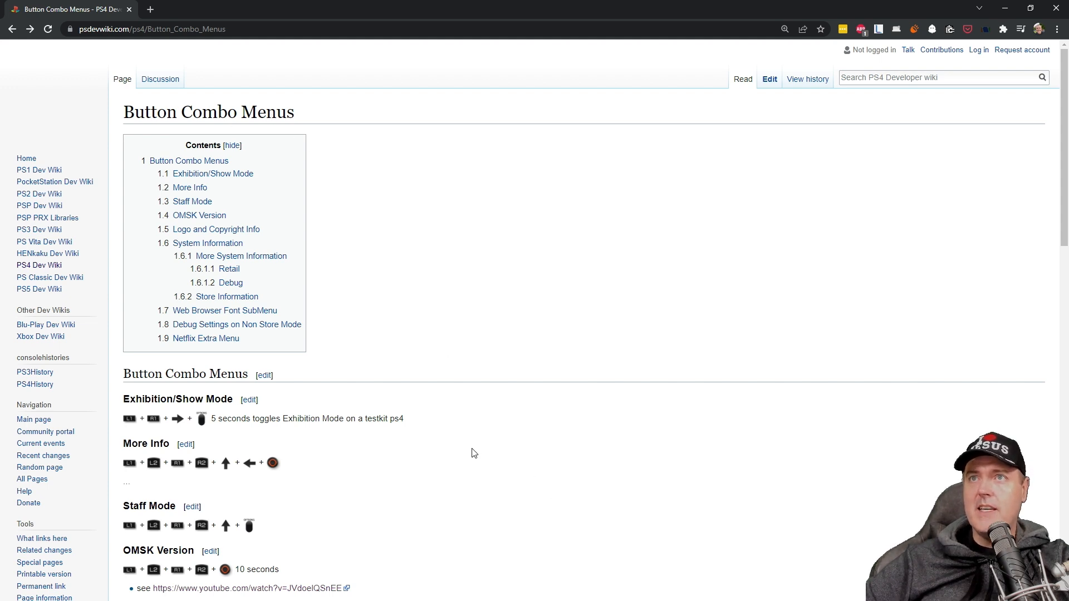
- Highlight the Exhibition Mode description text, then scroll down to the Store Information Konami Code entry
scroll("down", 3)
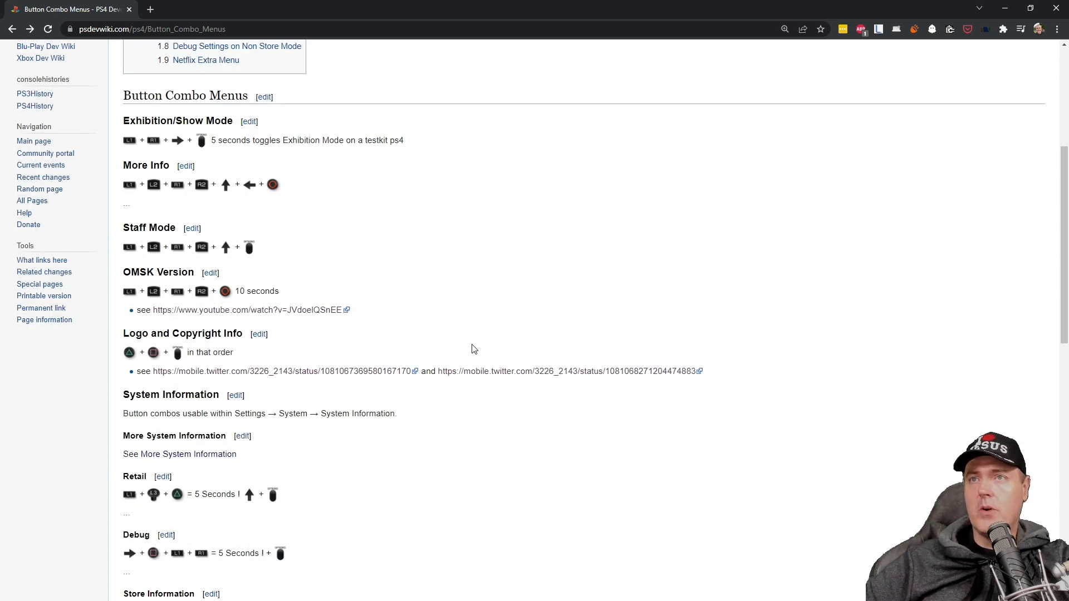
scroll("up", 3)
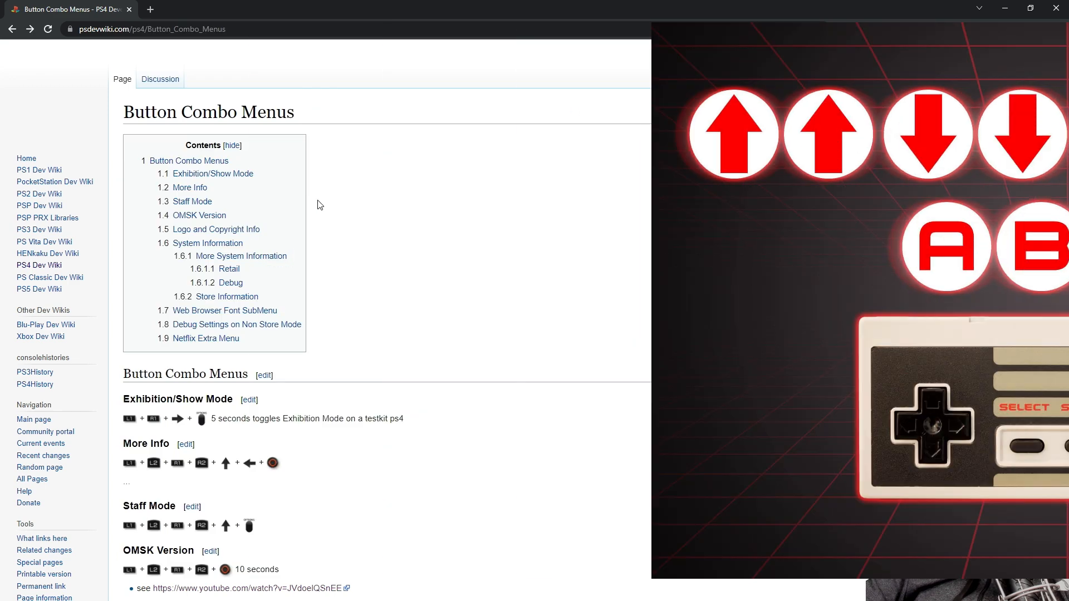
scroll("down", 3)
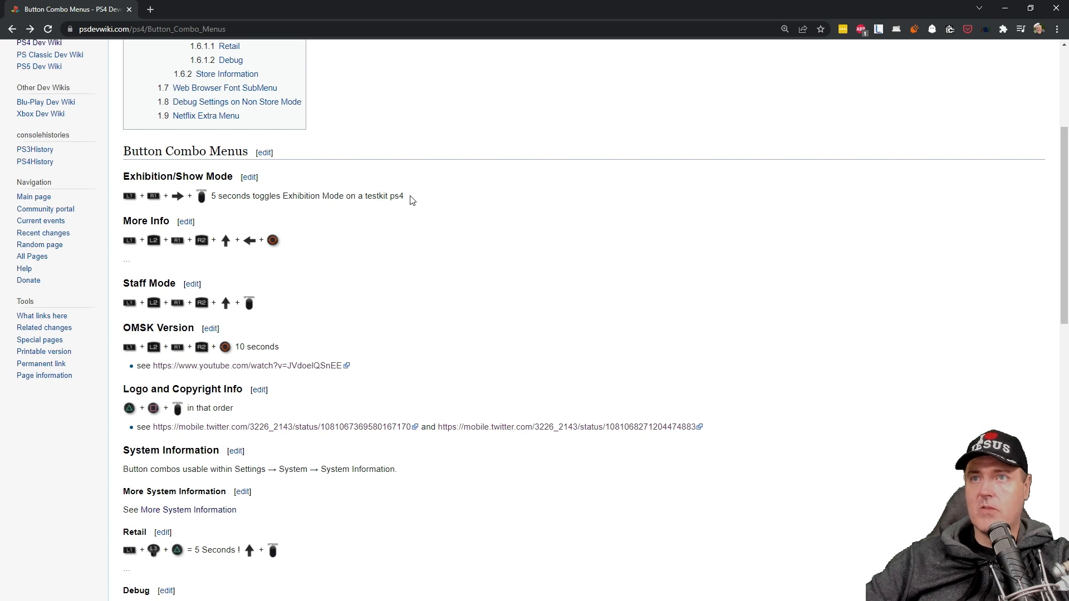
left_click_drag(212, 196, 403, 196)
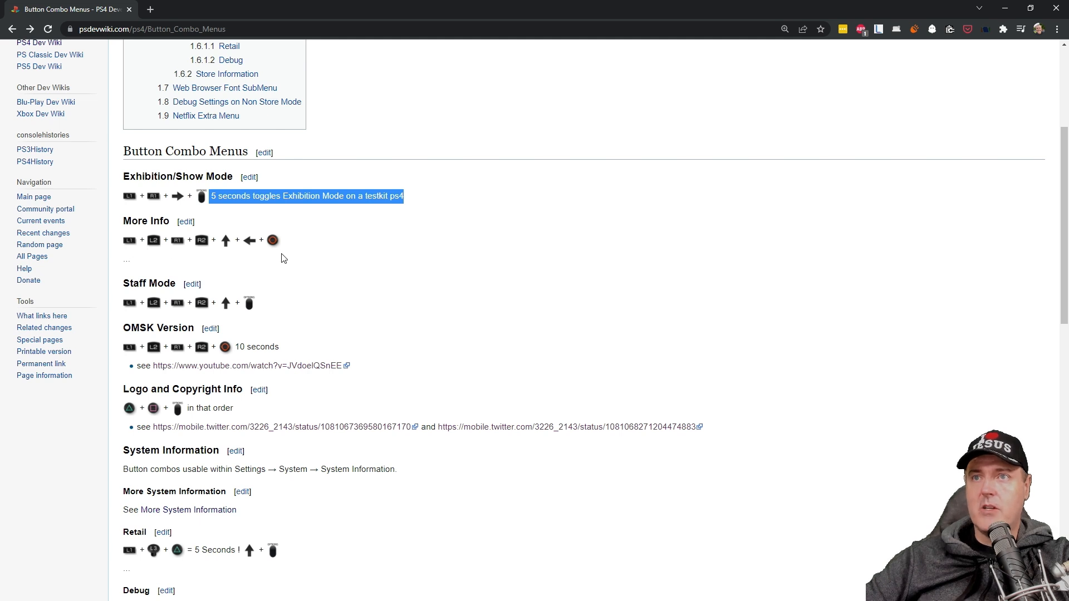
scroll("down", 3)
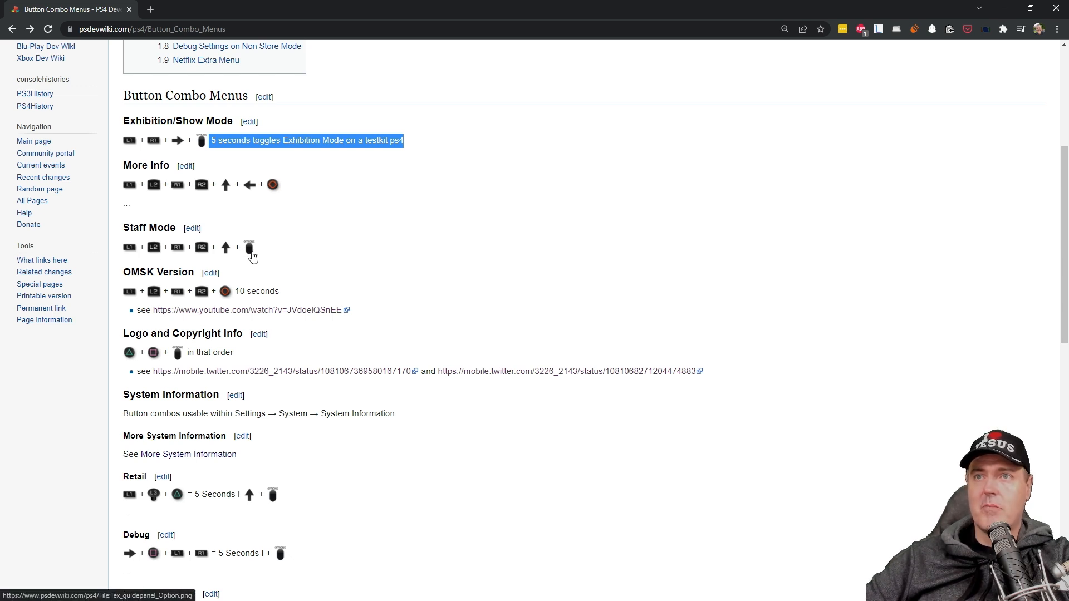
mouse_move(250, 247)
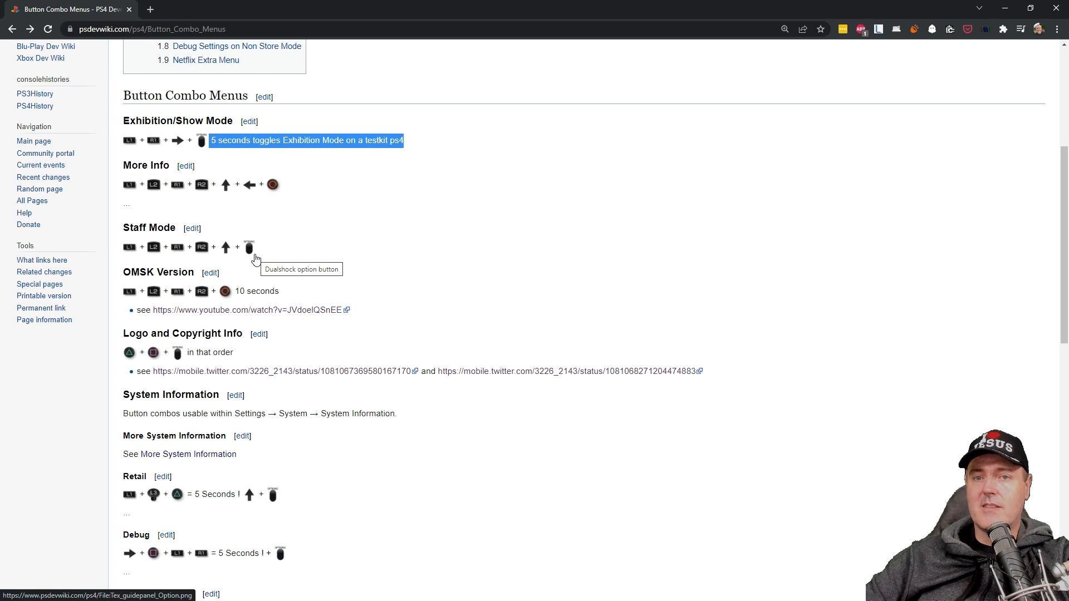
mouse_move(253, 257)
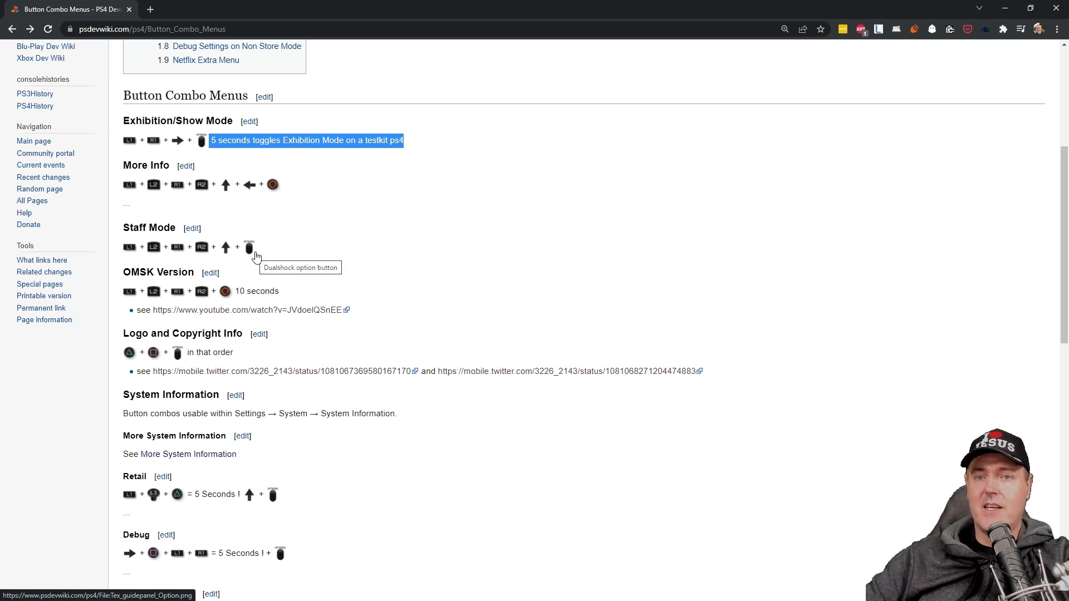
mouse_move(254, 278)
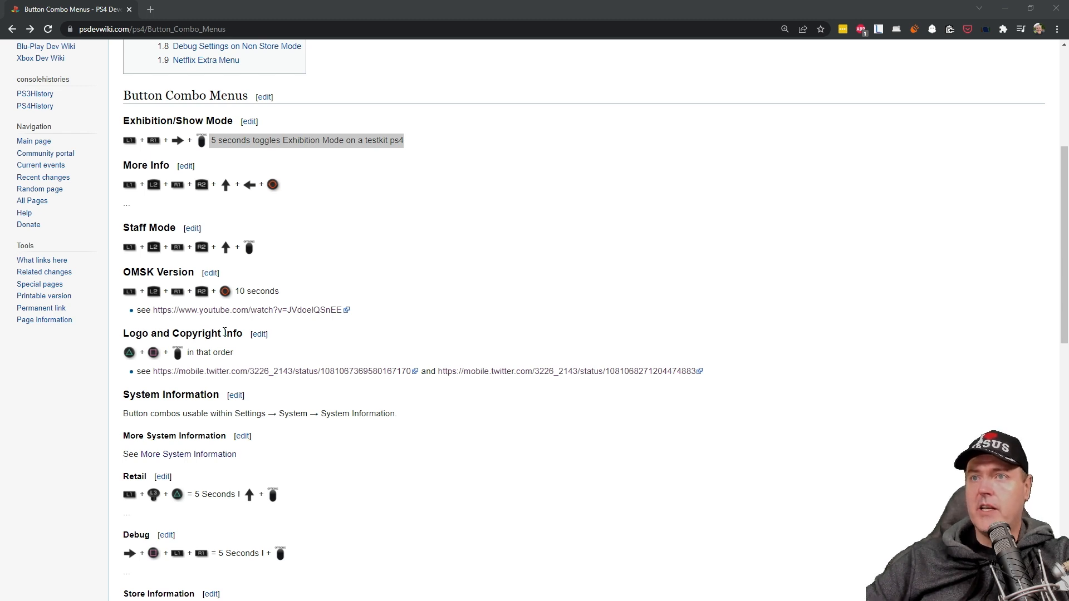
scroll("down", 3)
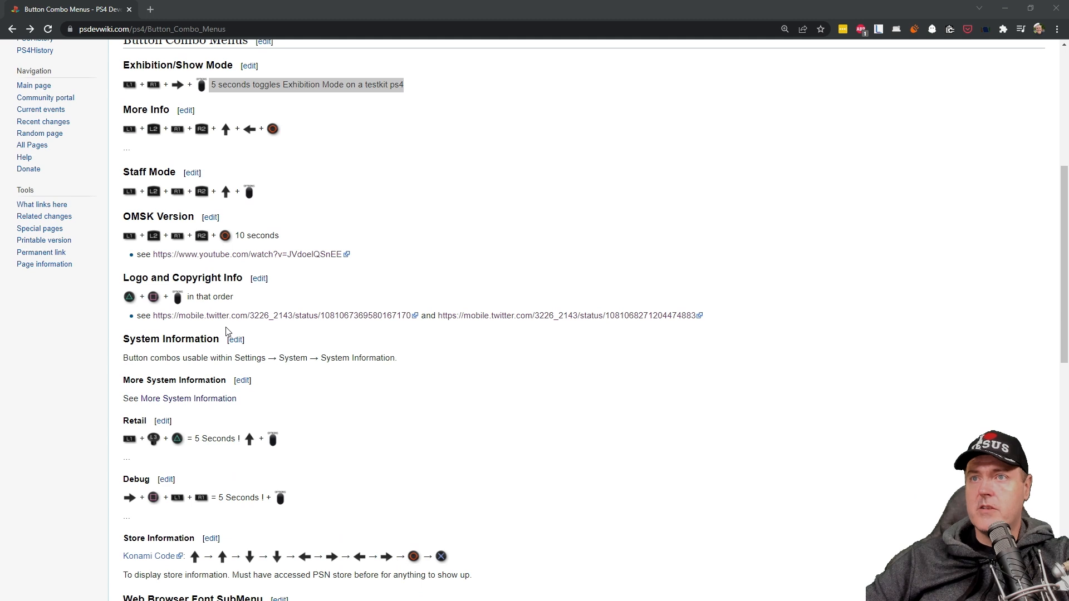
- Open the first logo-and-copyright combo tweet link in a new tab and return to the wiki page
right_click(190, 315)
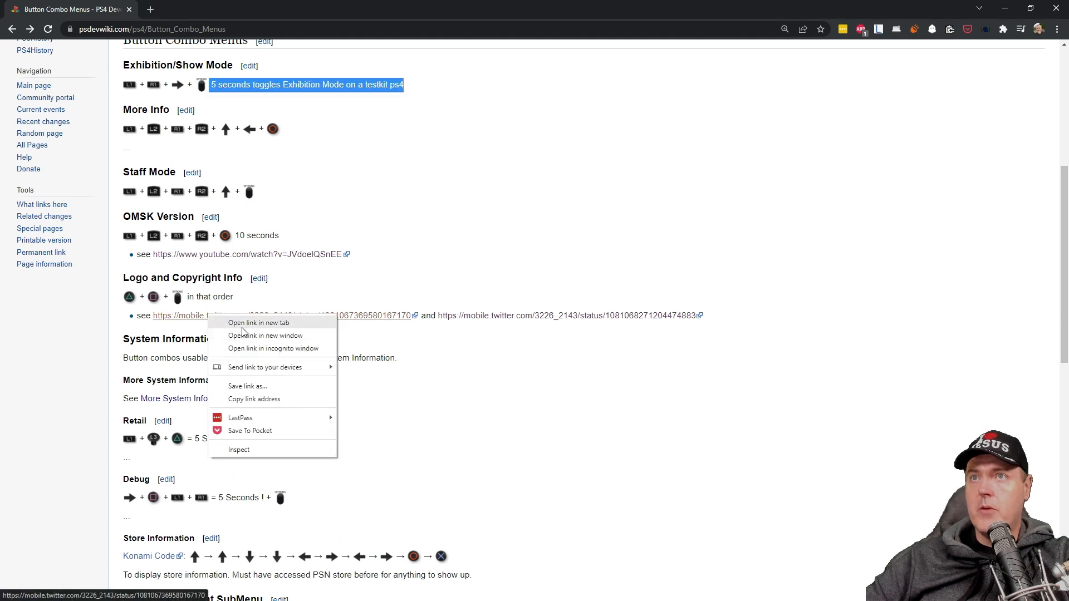
left_click(258, 323)
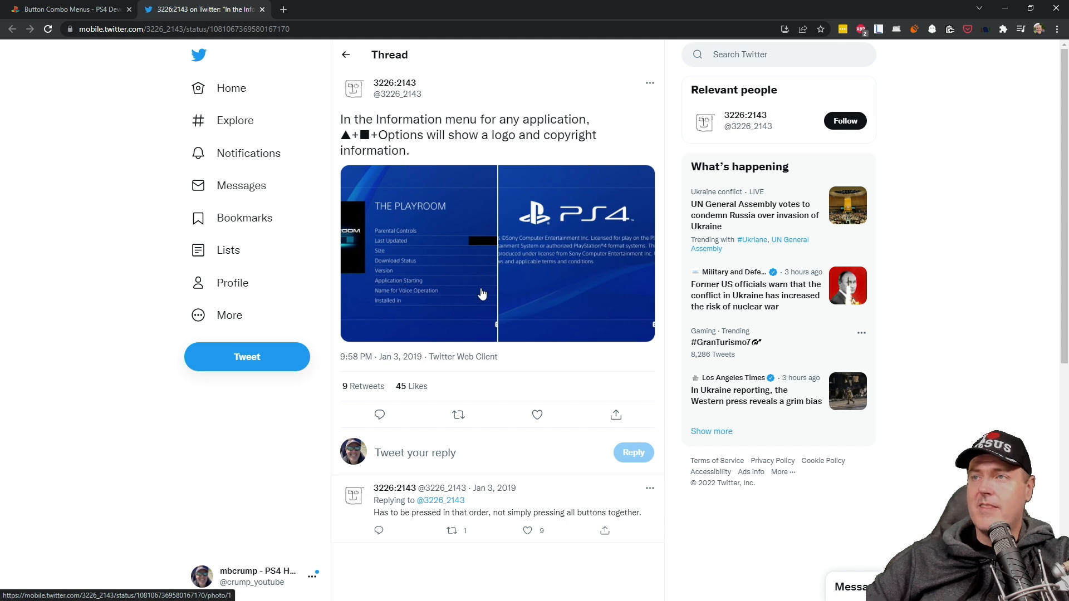
mouse_move(497, 267)
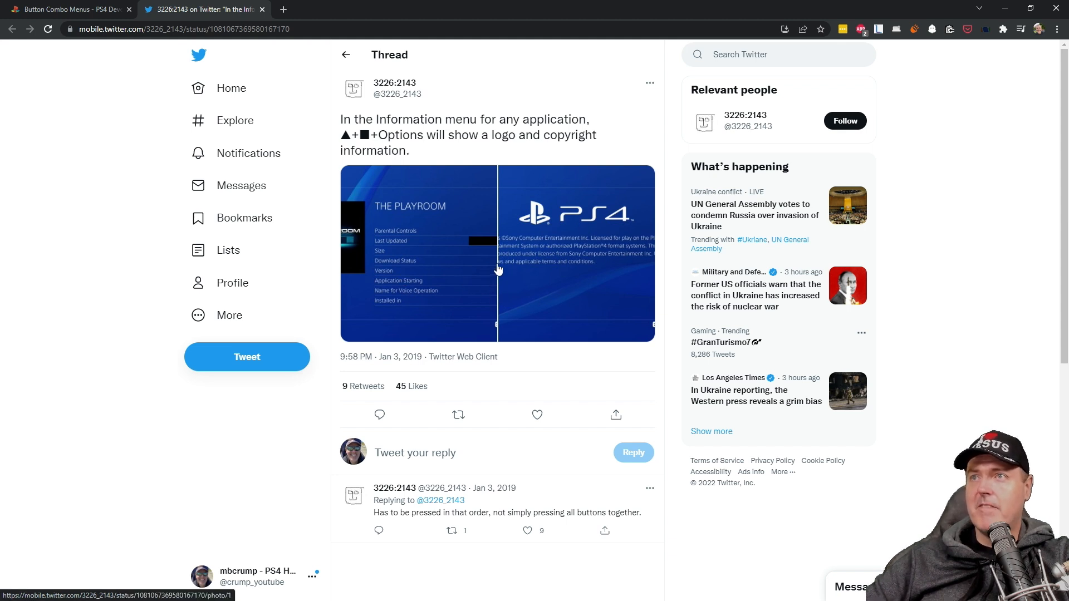
left_click(64, 9)
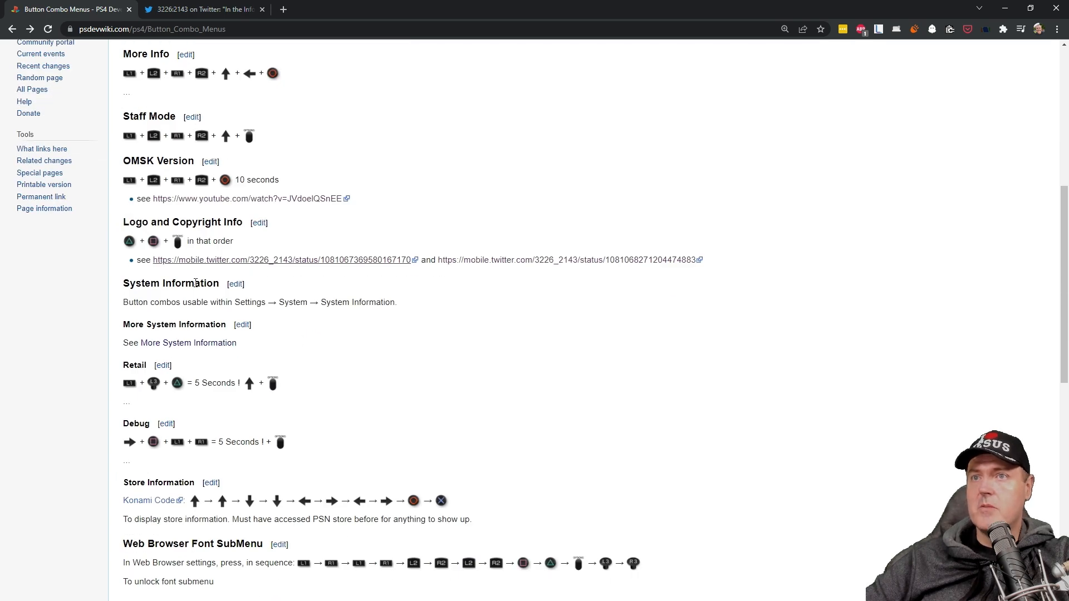
- Open More System Information in a new tab and view the full system information screenshot
scroll("down", 3)
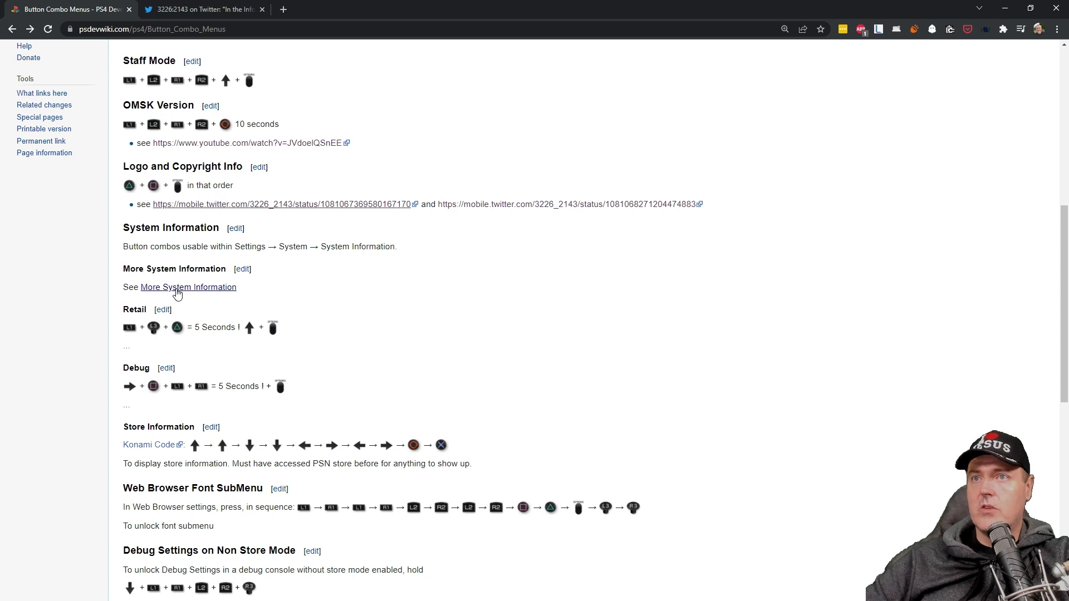
right_click(188, 286)
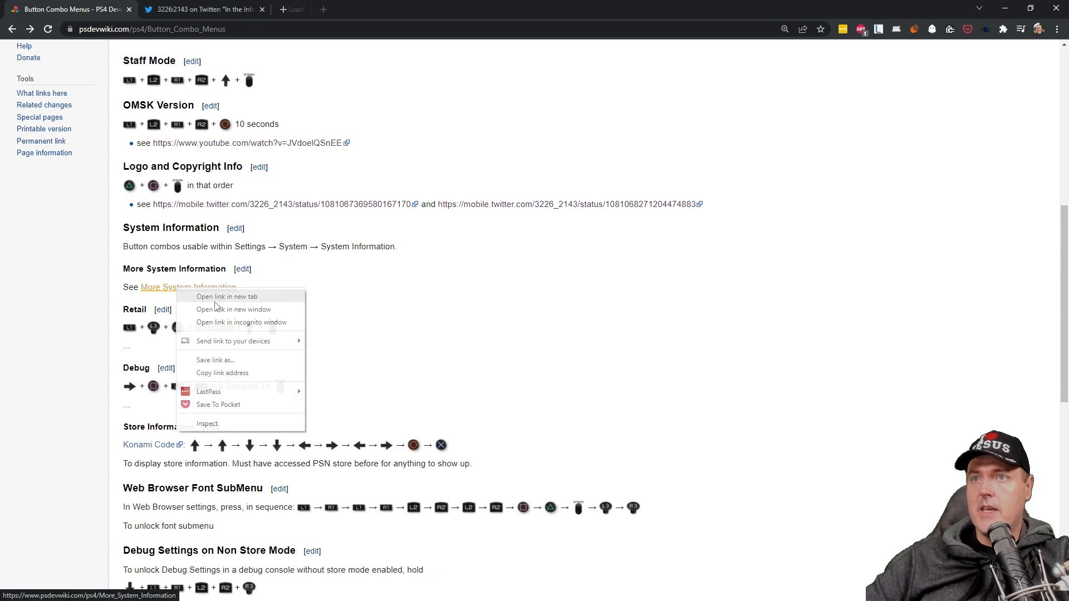
left_click(226, 296)
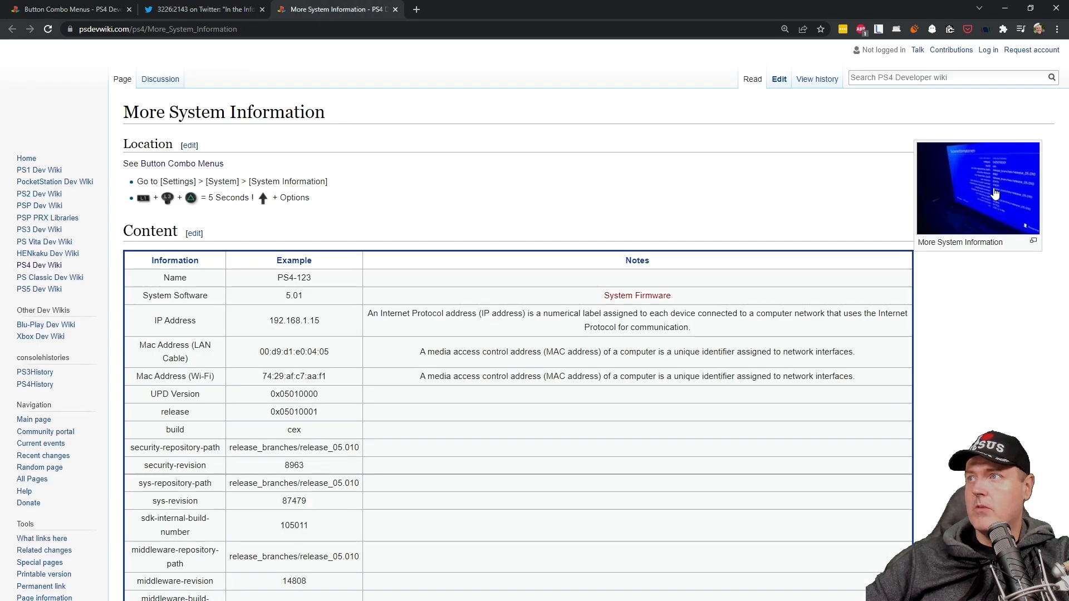
left_click(977, 190)
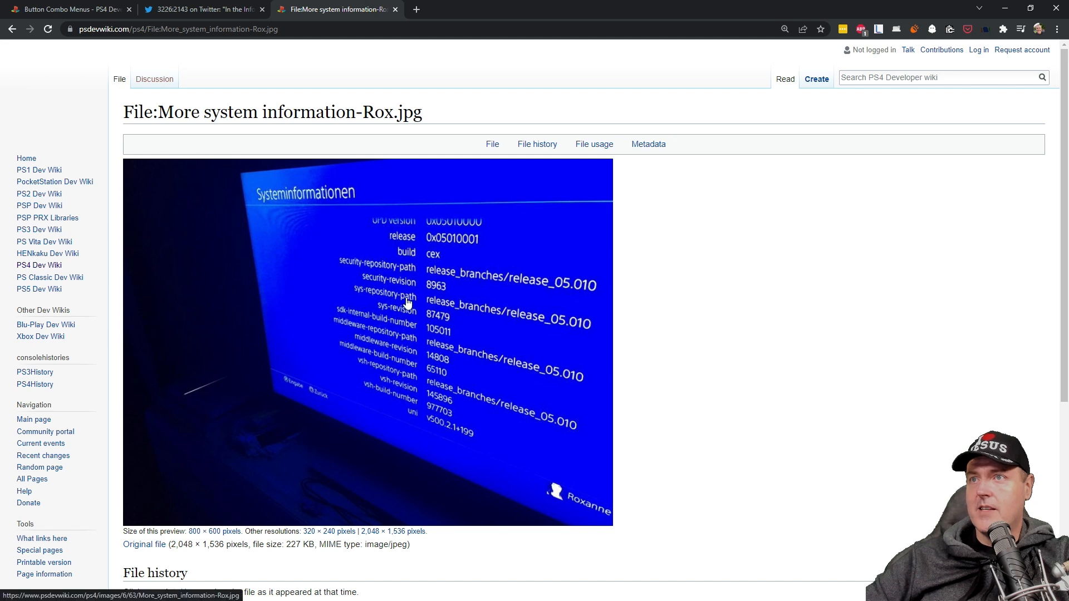
mouse_move(419, 318)
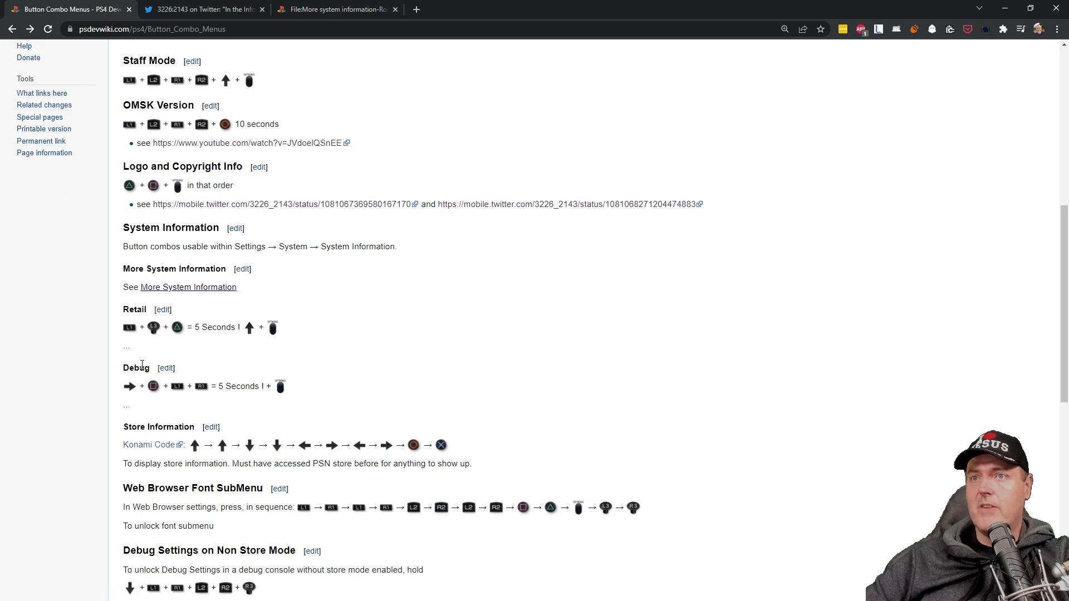
scroll("down", 3)
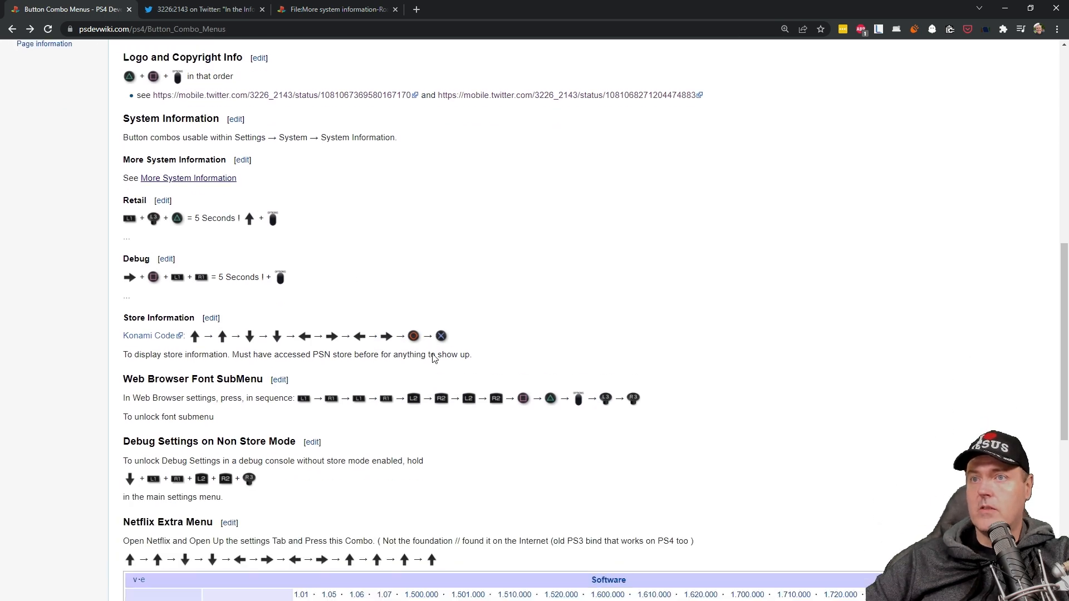
scroll("down", 3)
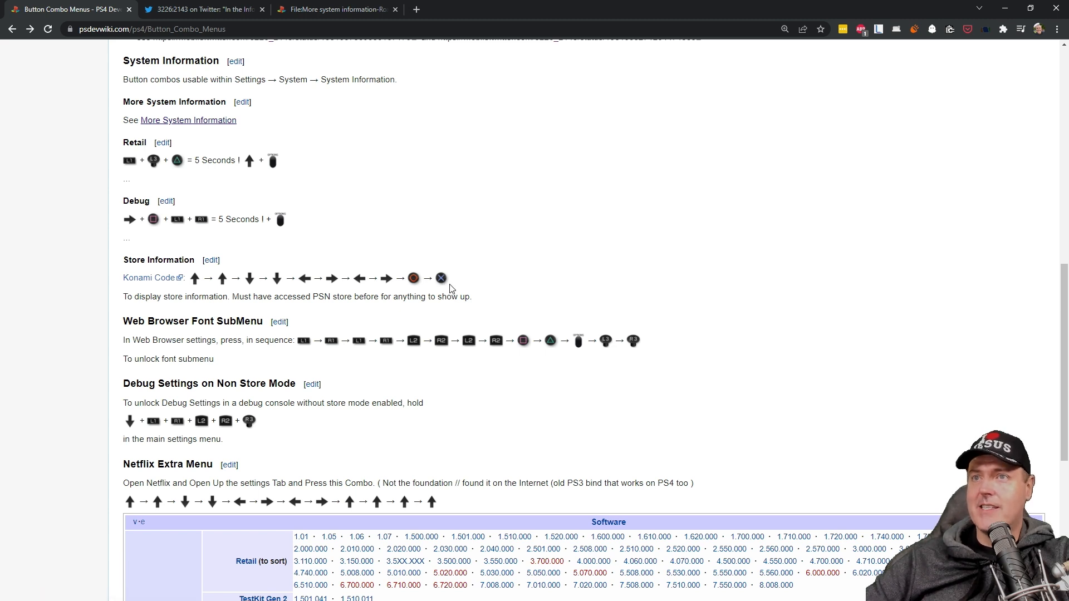
mouse_move(240, 310)
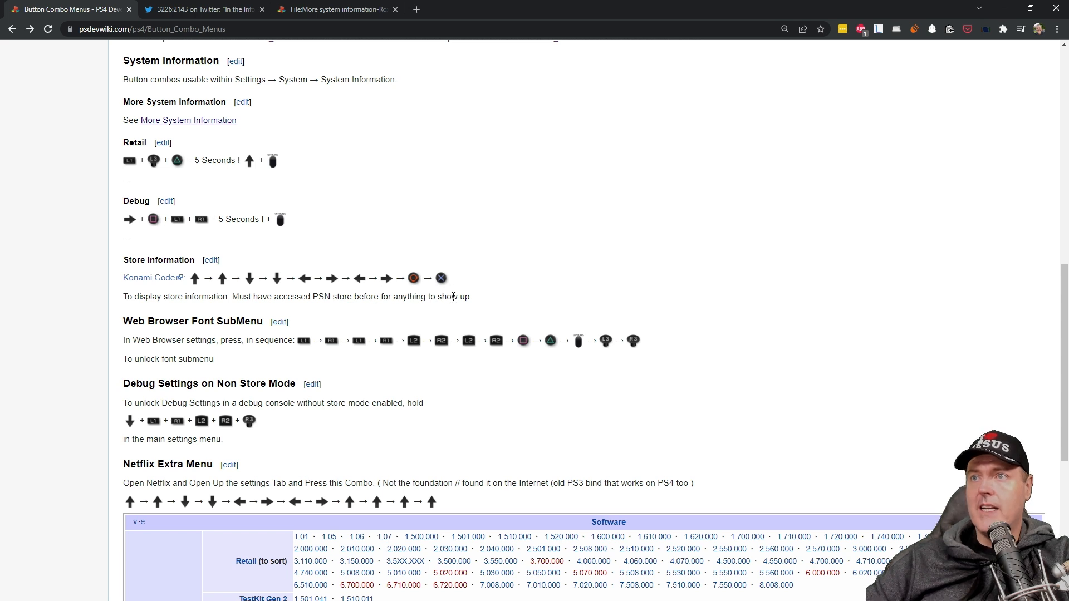
mouse_move(474, 303)
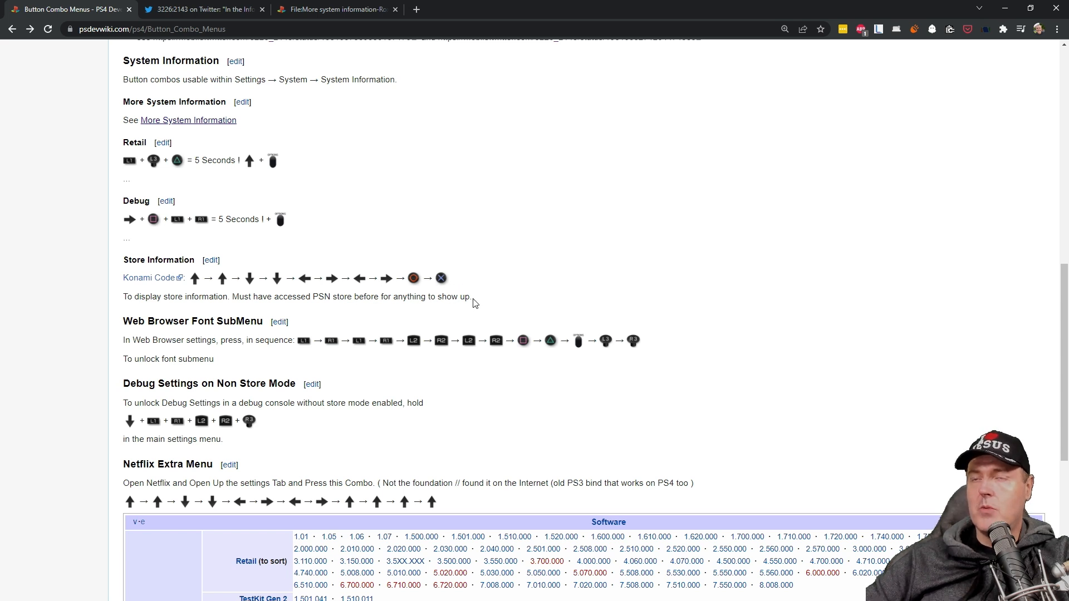
mouse_move(466, 298)
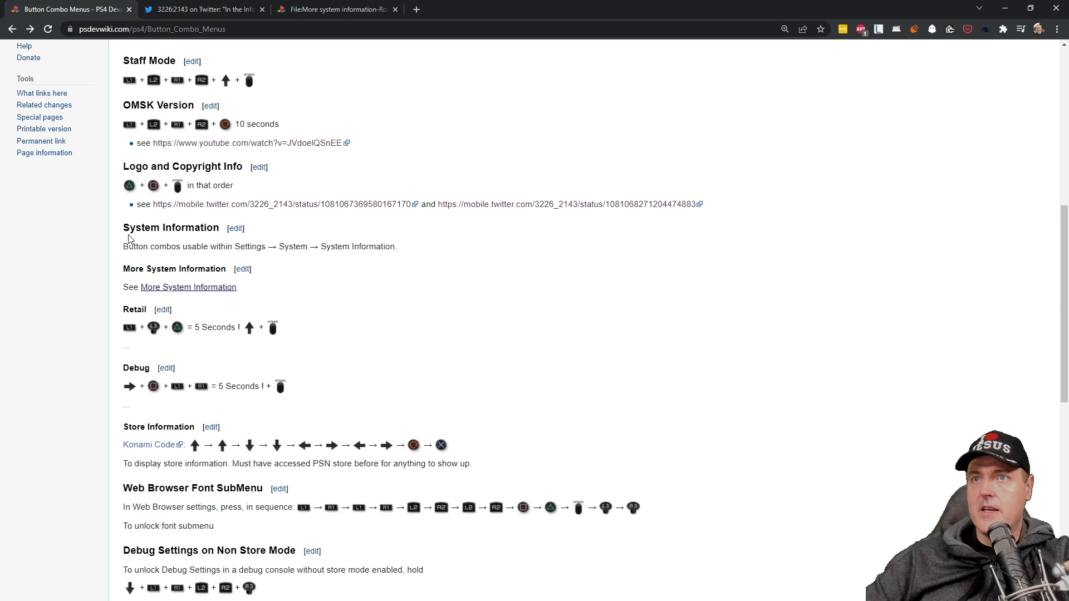
mouse_move(136, 167)
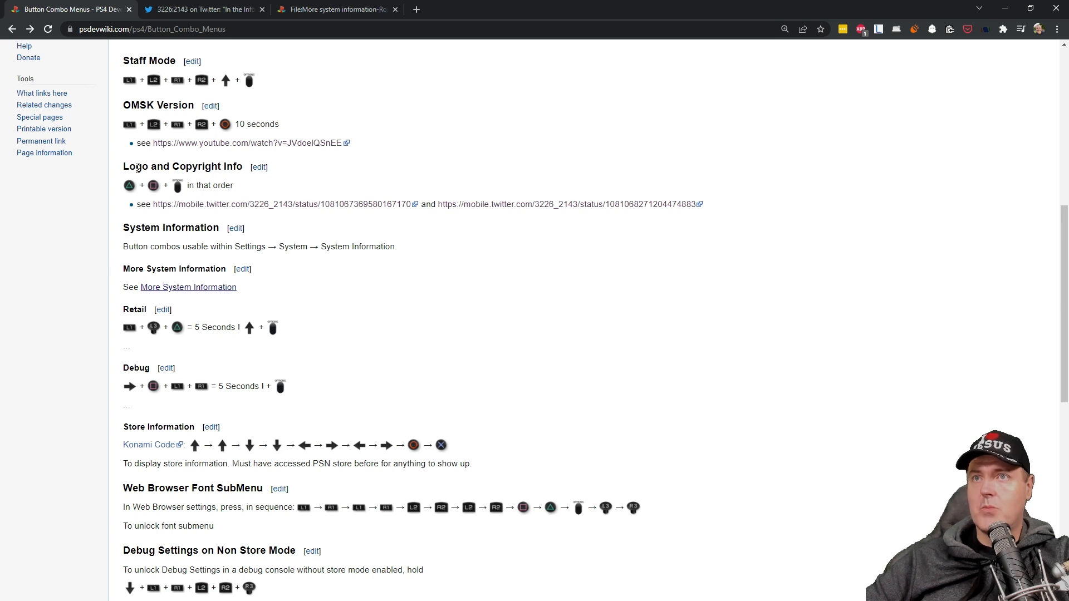
mouse_move(466, 343)
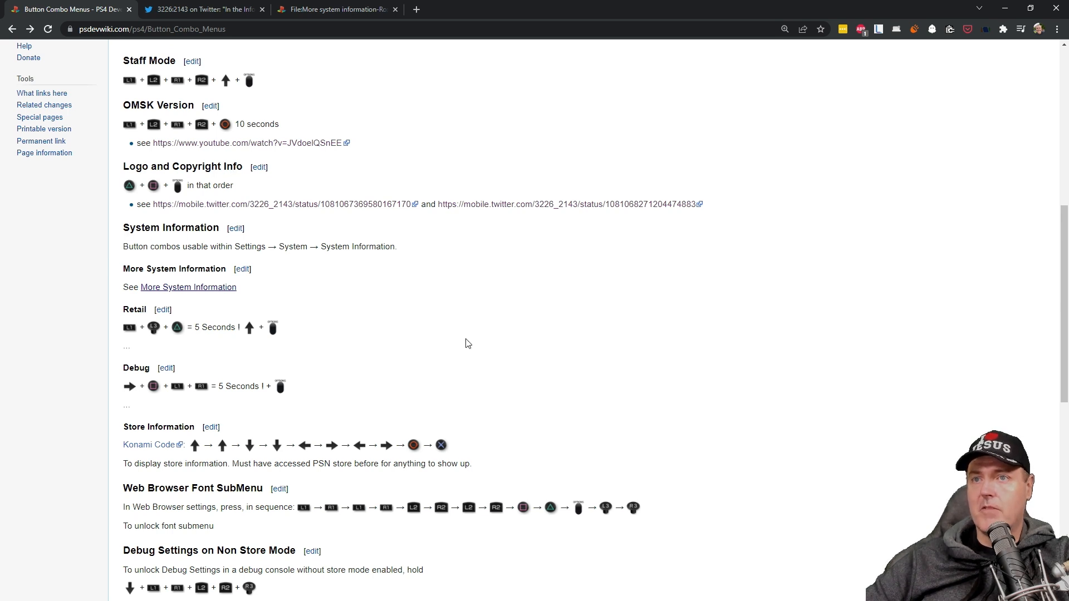
scroll("down", 3)
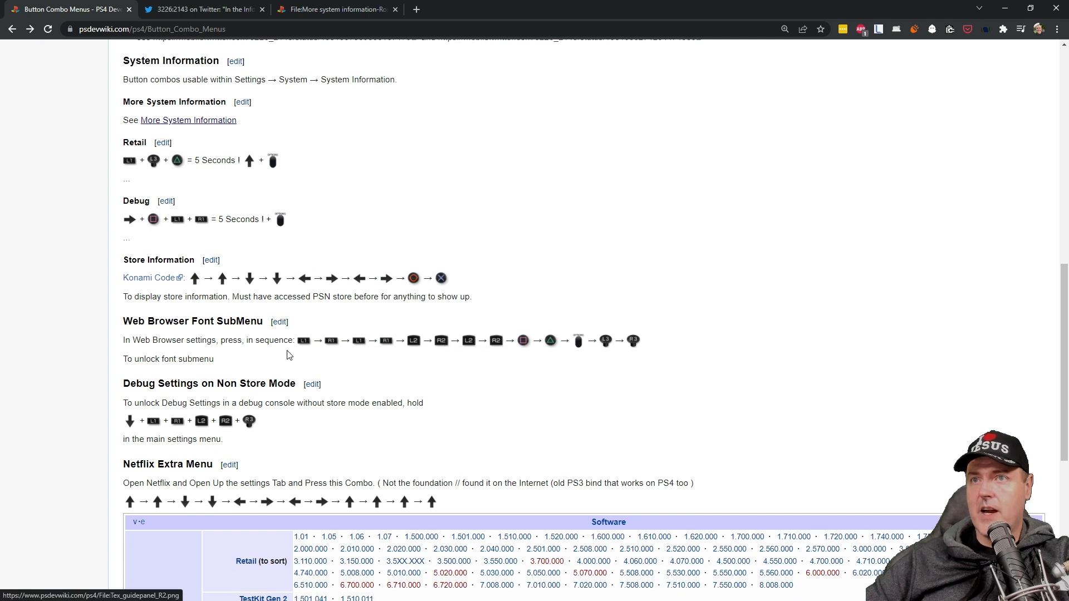
mouse_move(205, 321)
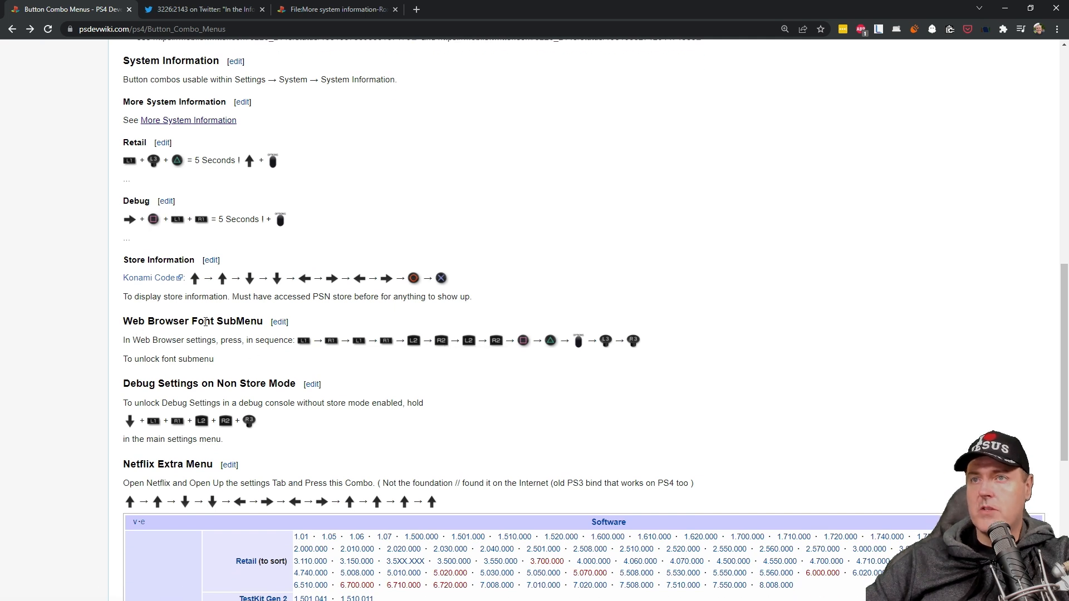
mouse_move(162, 355)
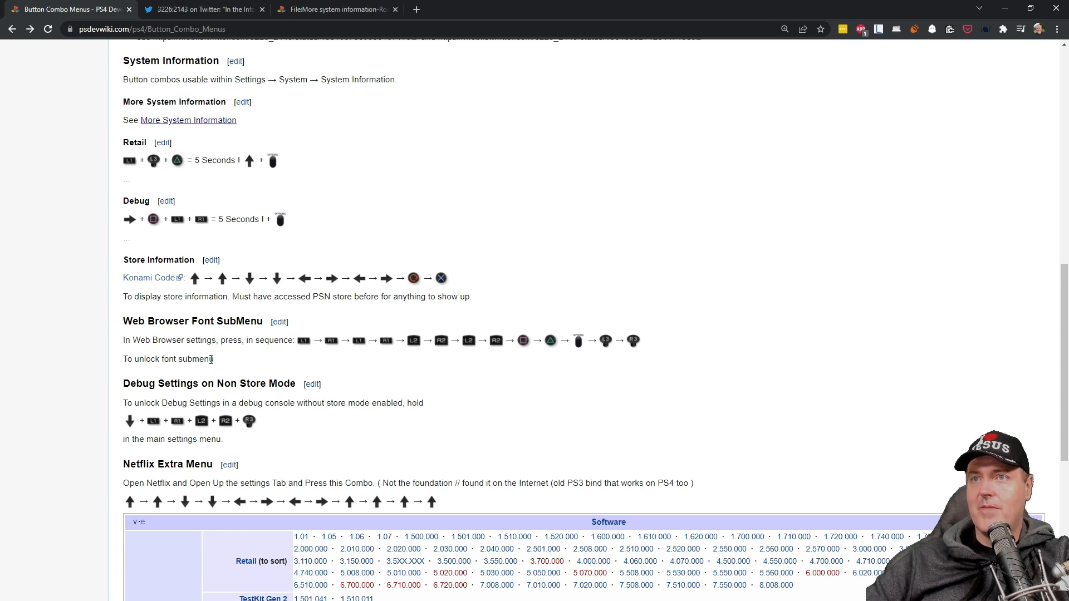
mouse_move(226, 372)
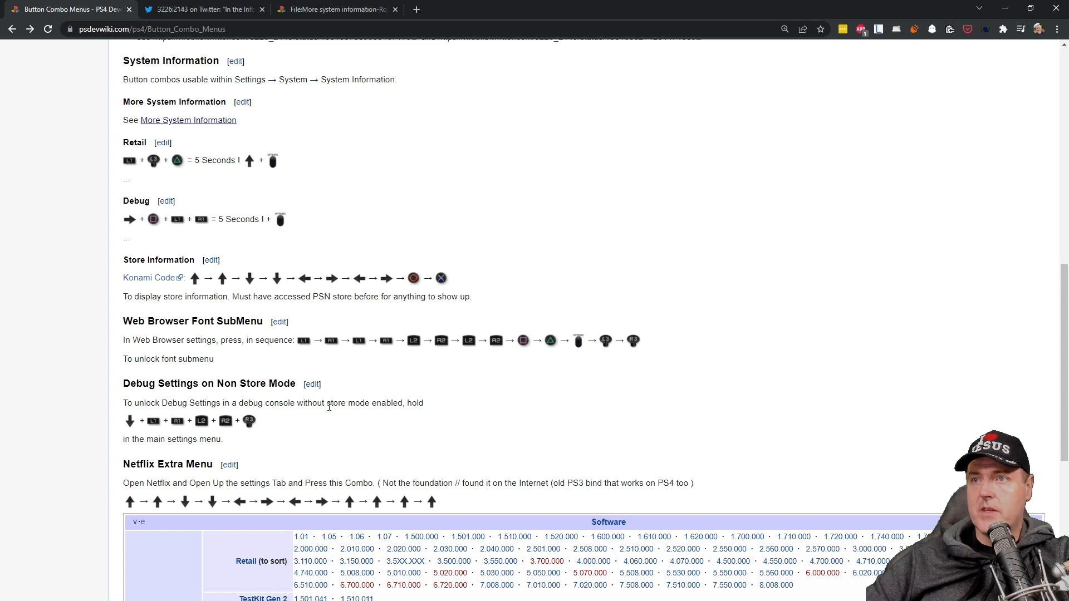
mouse_move(351, 418)
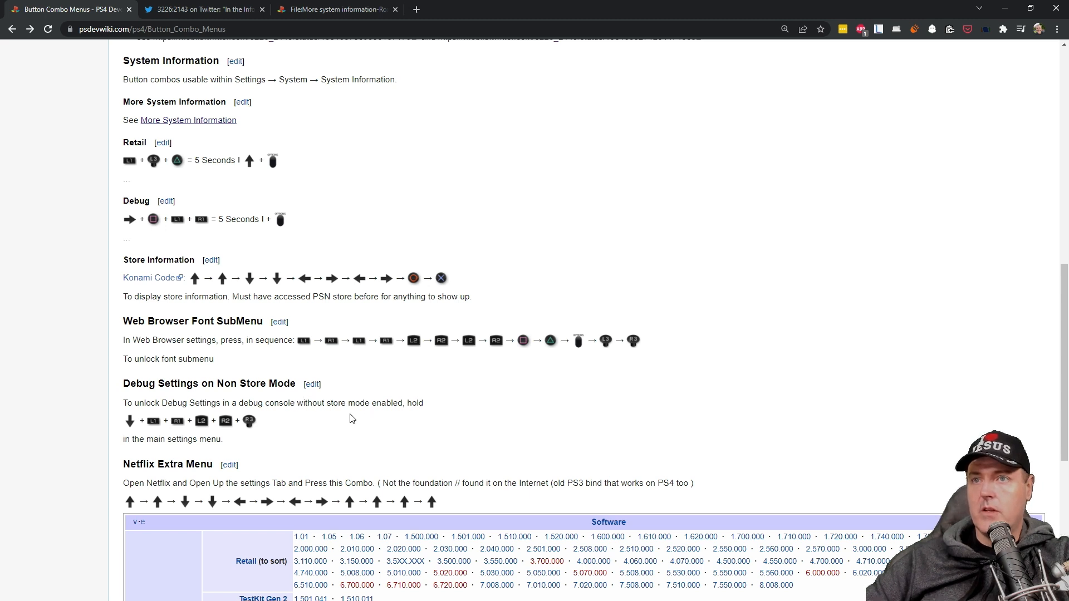
scroll("down", 3)
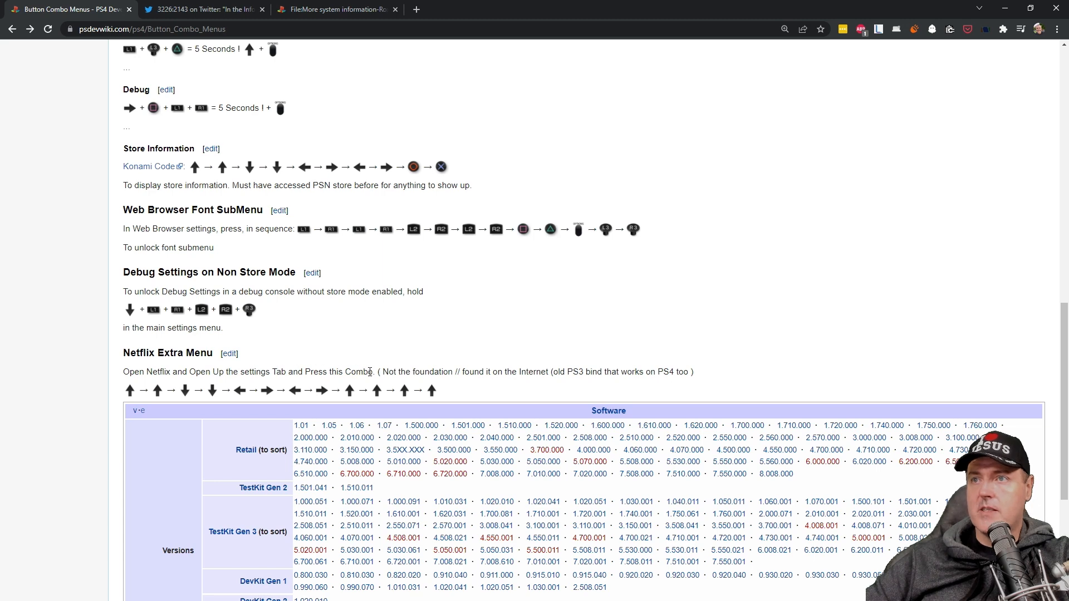
mouse_move(427, 409)
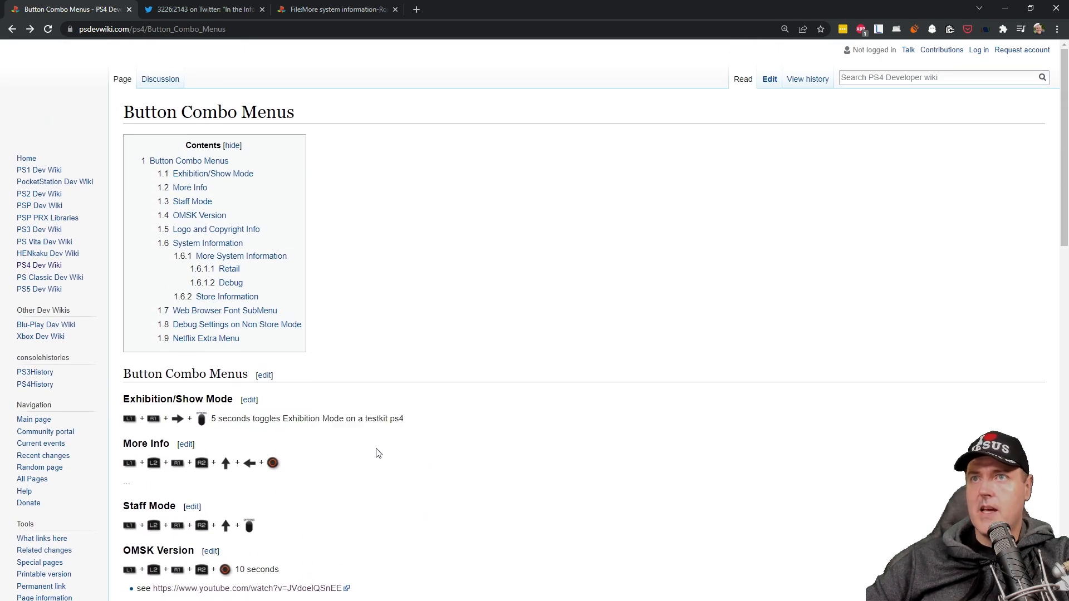
mouse_move(360, 447)
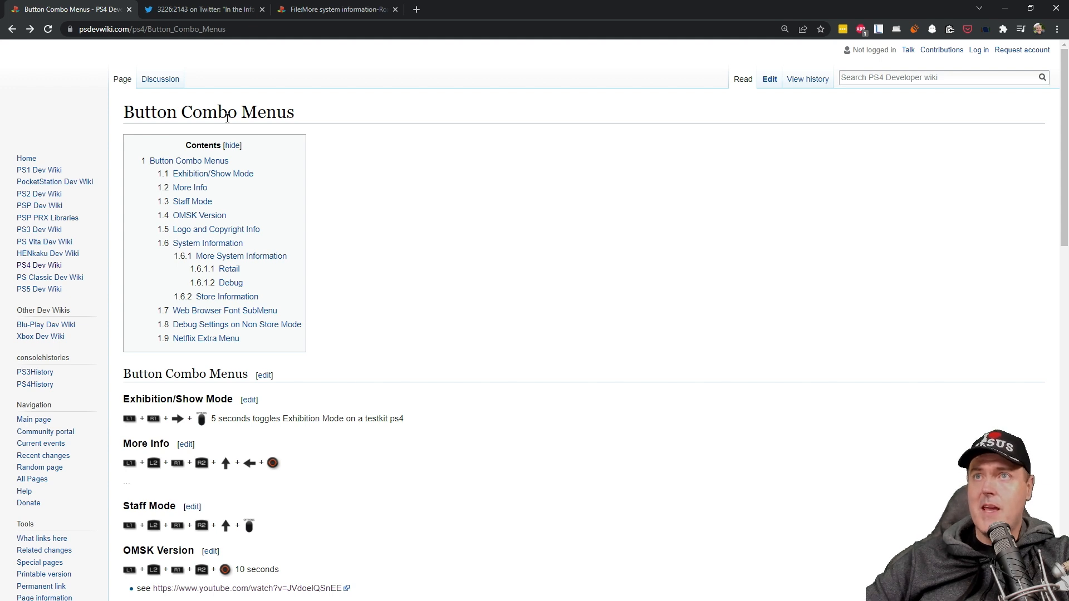
mouse_move(266, 70)
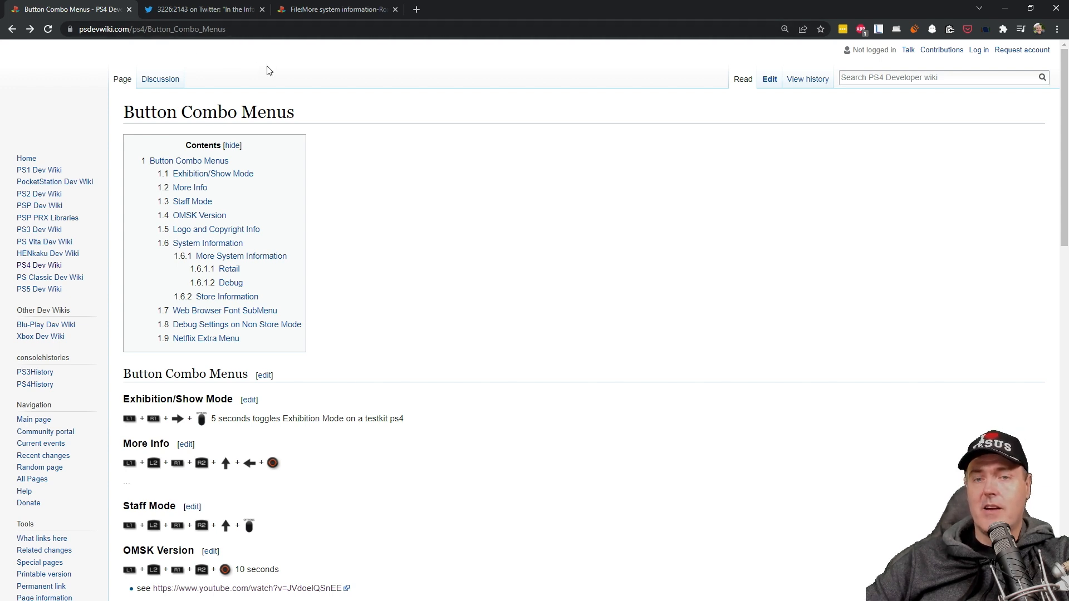
mouse_move(247, 66)
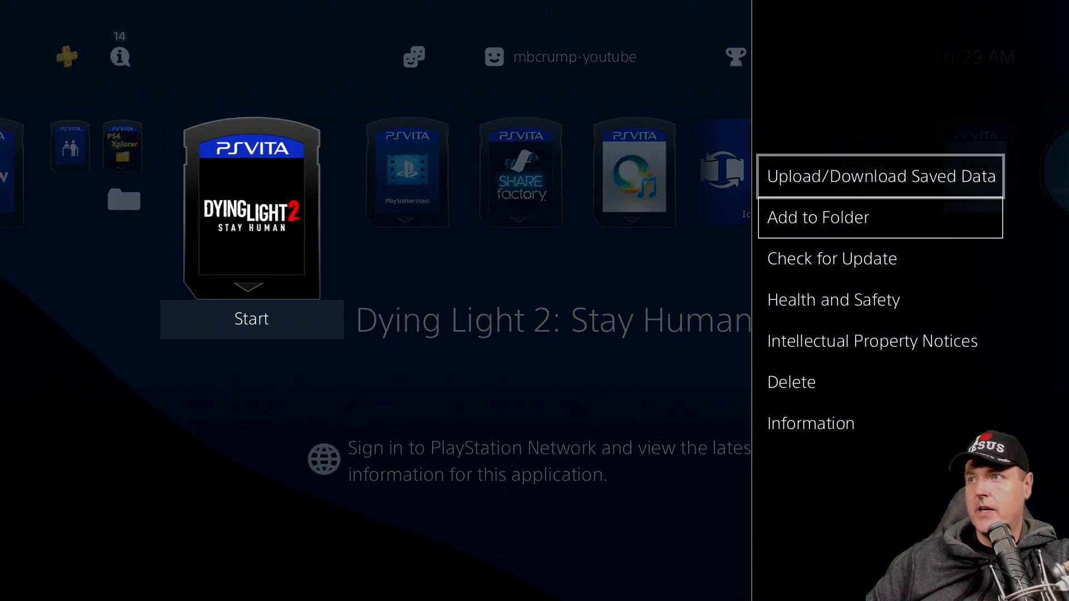
- View Dying Light 2's information (22.59 GB, version 1.00) and return with triangle+square+Options
left_click(810, 423)
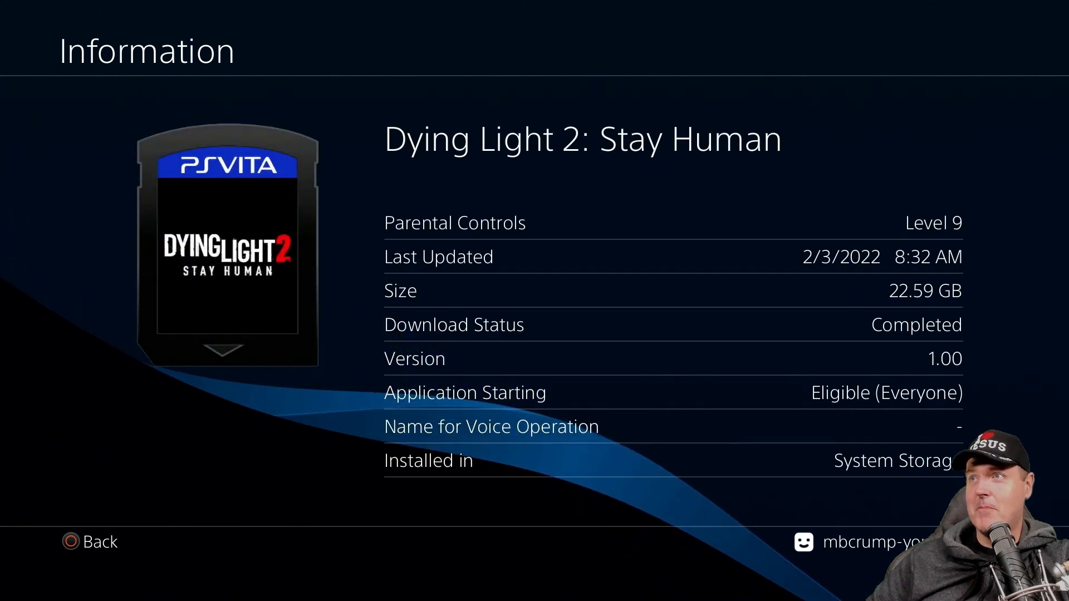
key("triangle+square+options")
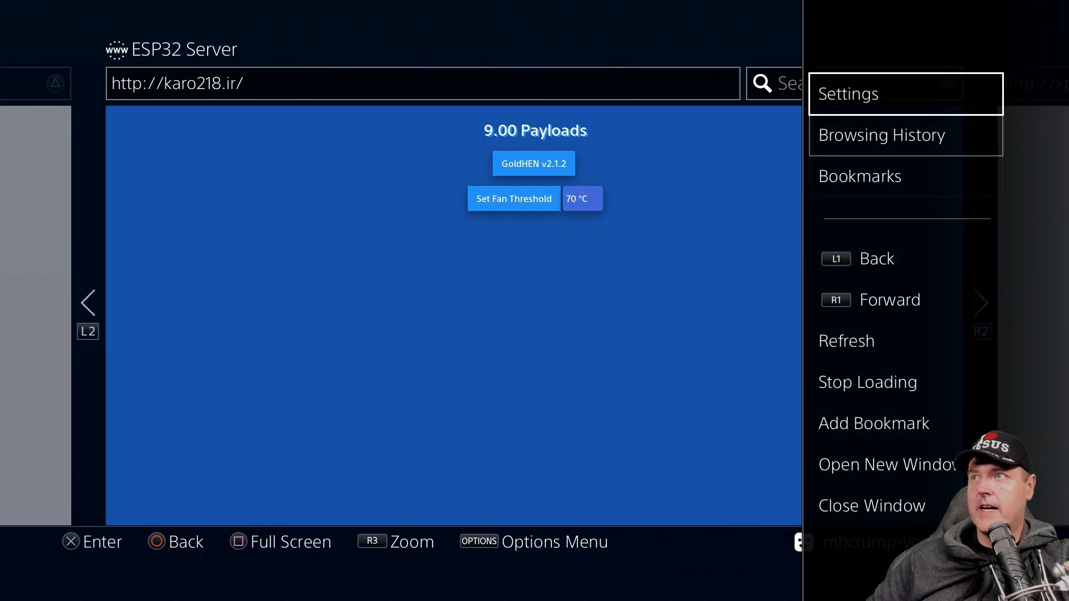
- View the browser settings showing the unlocked Font option set to Large
left_click(847, 94)
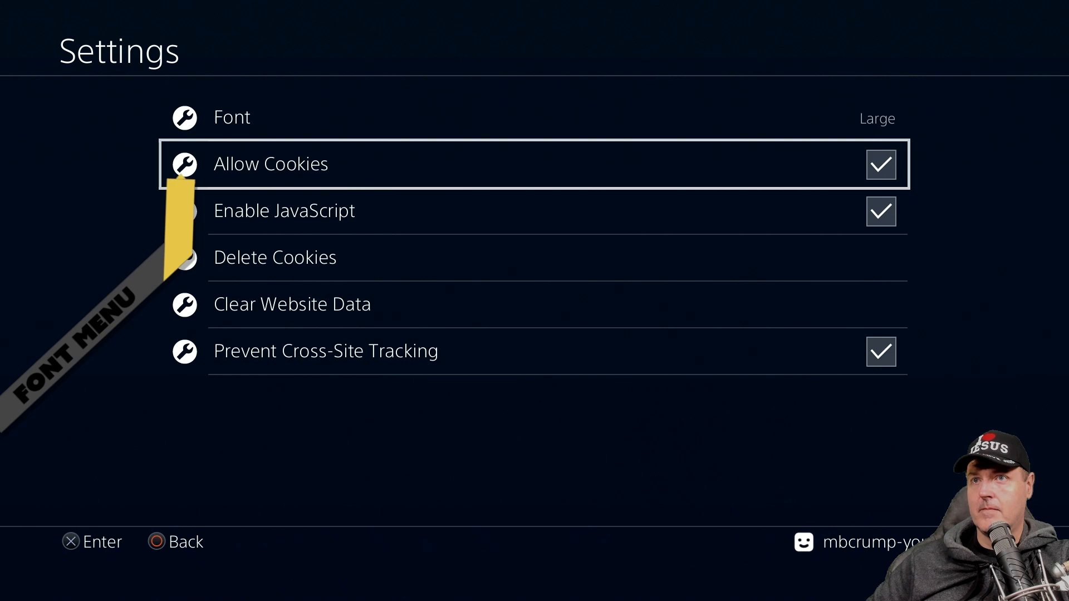
left_click(231, 117)
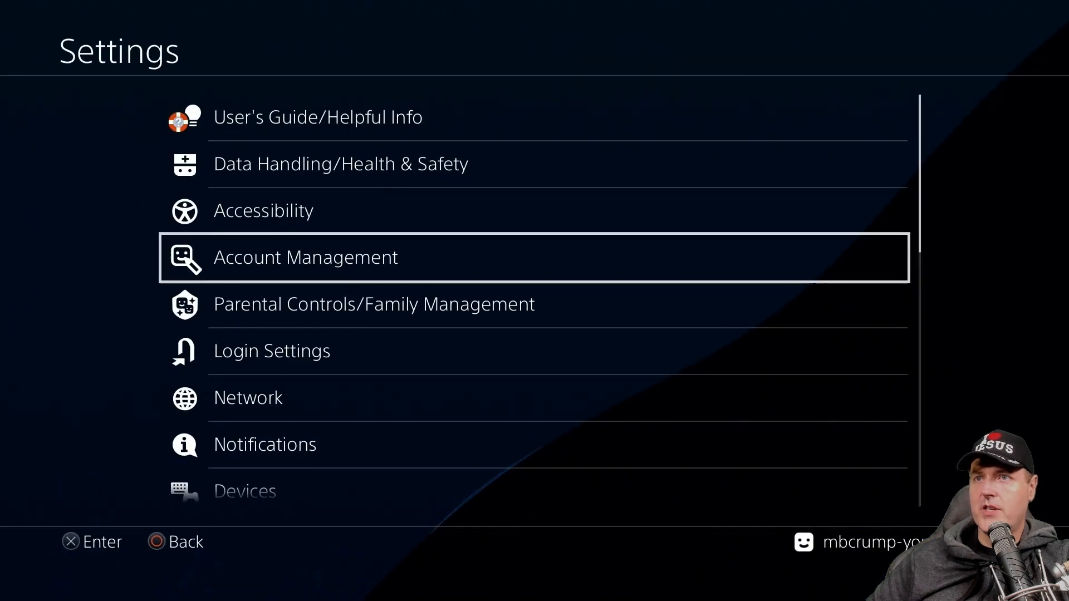
- Navigate to System > System Information and scroll through the 9.00 cex build and revision details
scroll("down", 3)
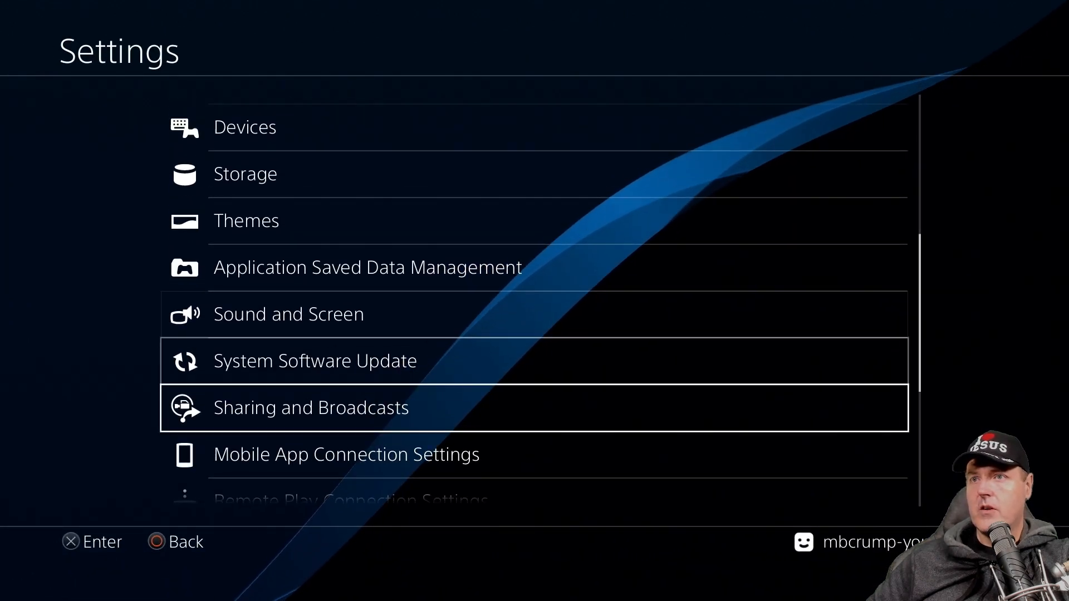
scroll("down", 3)
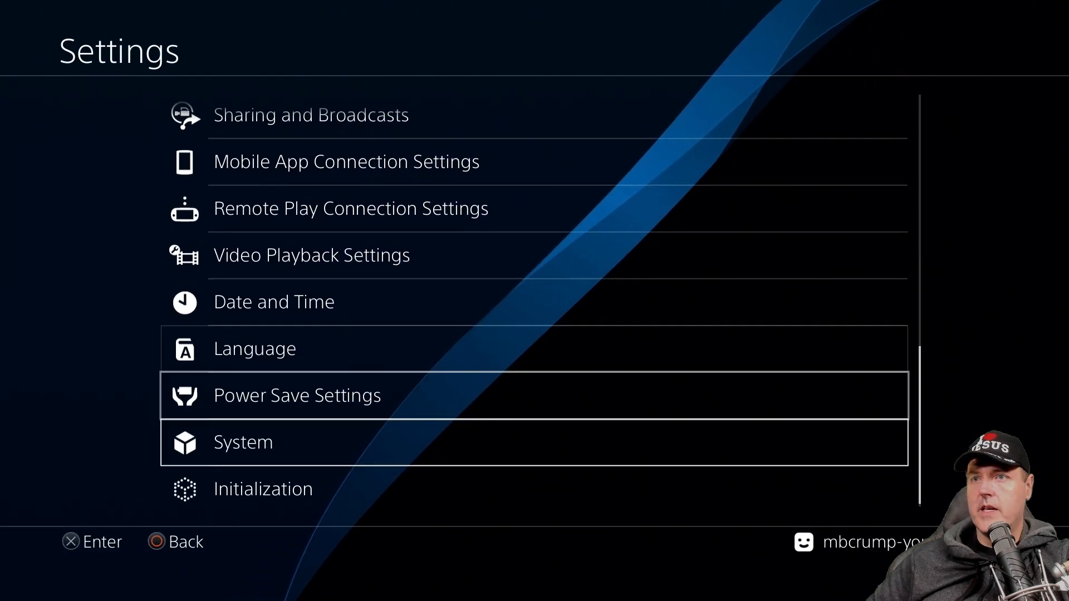
left_click(242, 442)
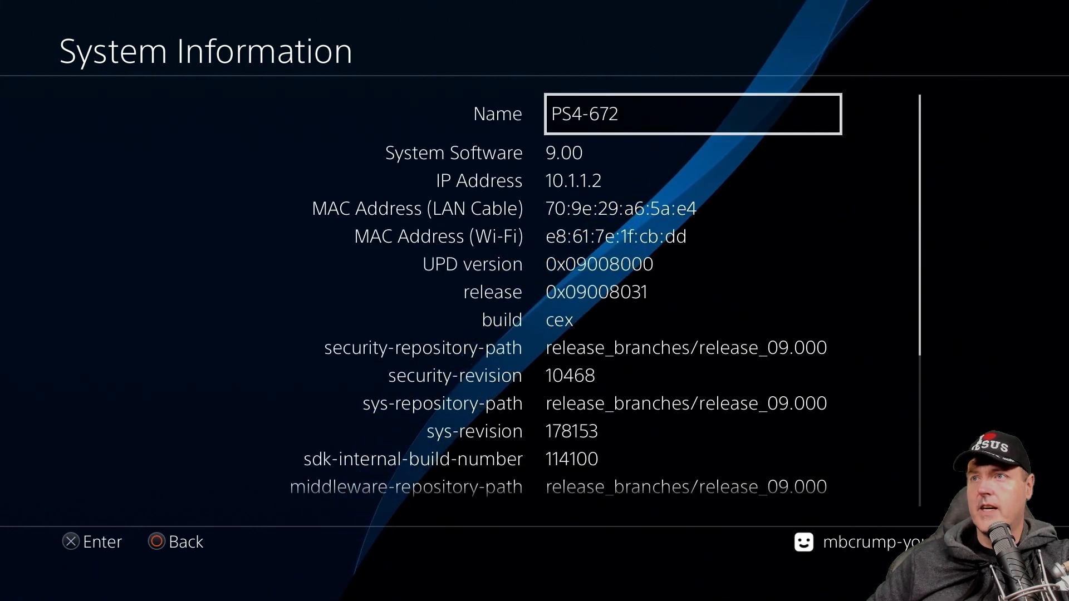
scroll("down", 3)
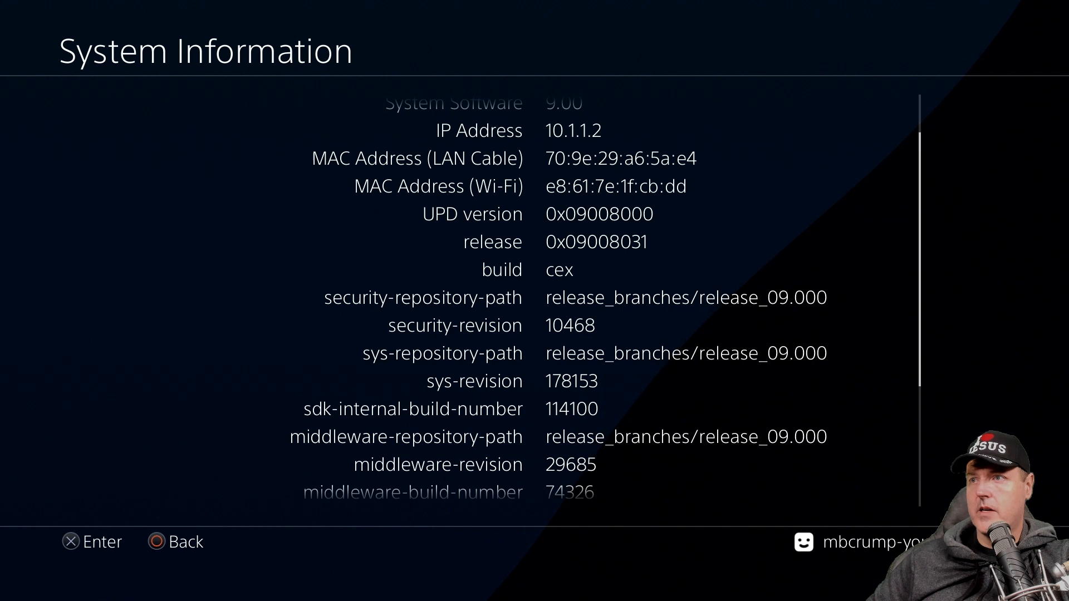
scroll("down", 3)
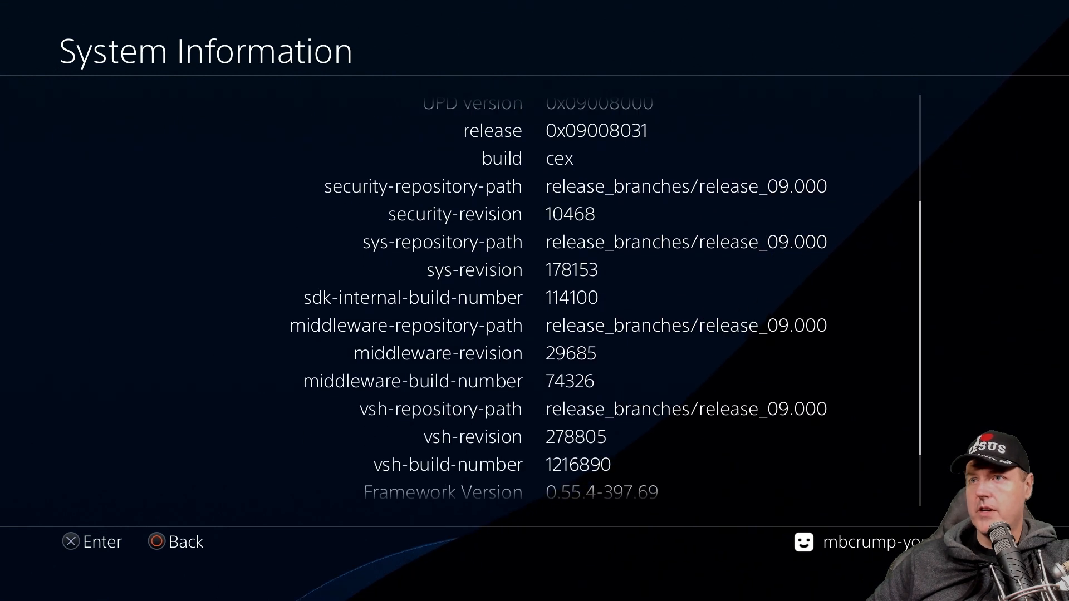
scroll("down", 3)
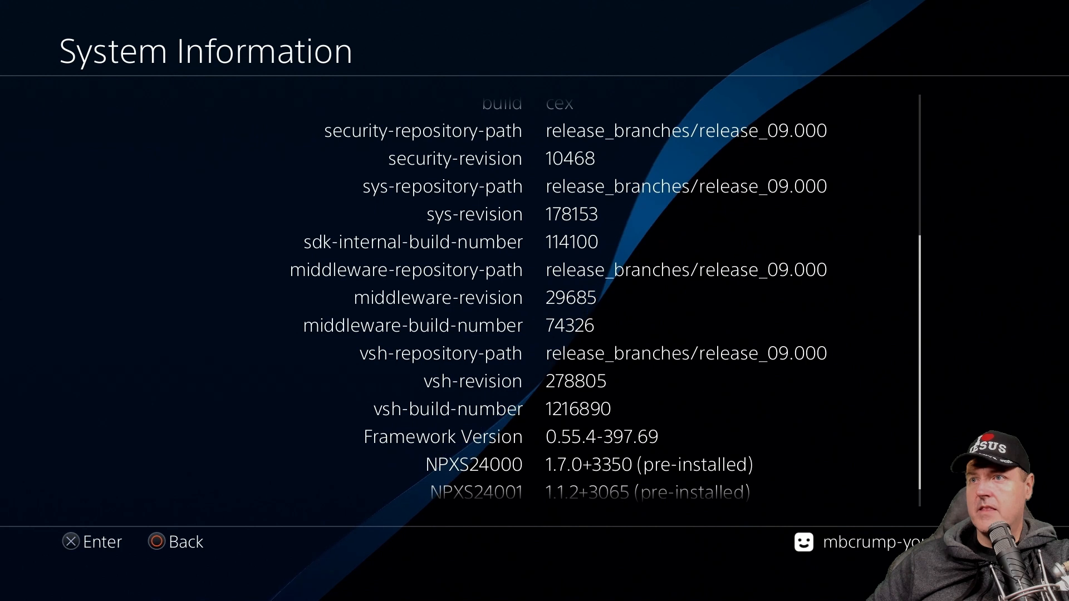
scroll("down", 3)
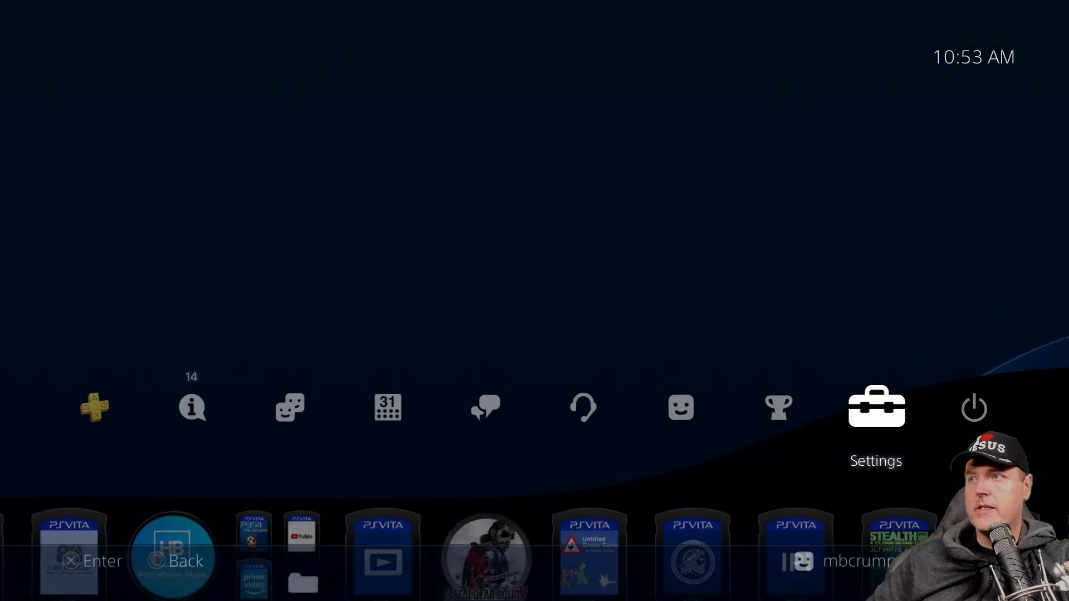
- Navigate Settings > Accessibility > Zoom, showing Enable Zoom unchecked
left_click(875, 406)
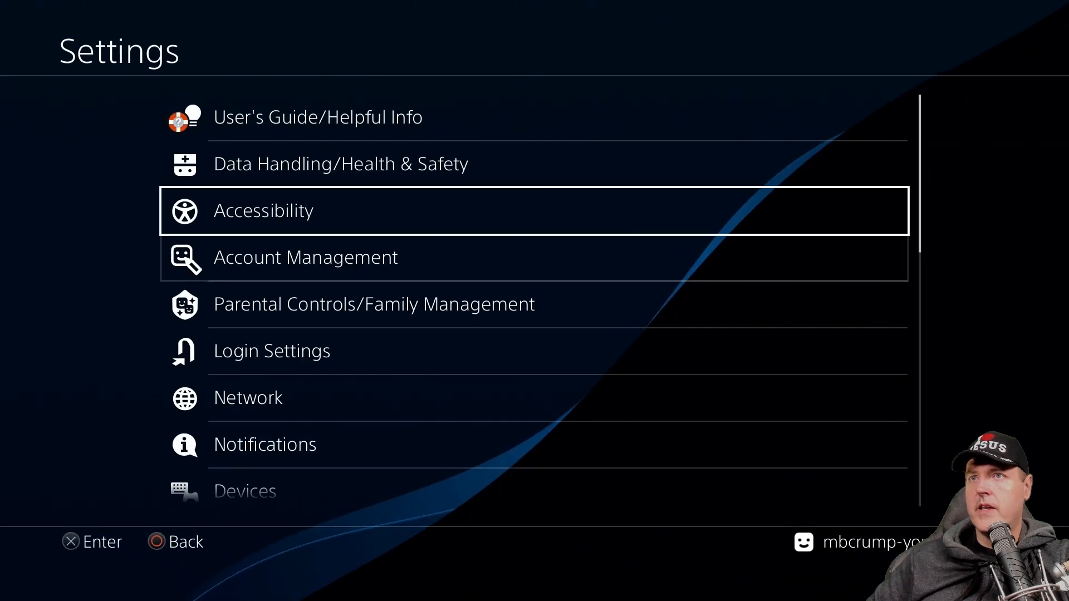
left_click(263, 210)
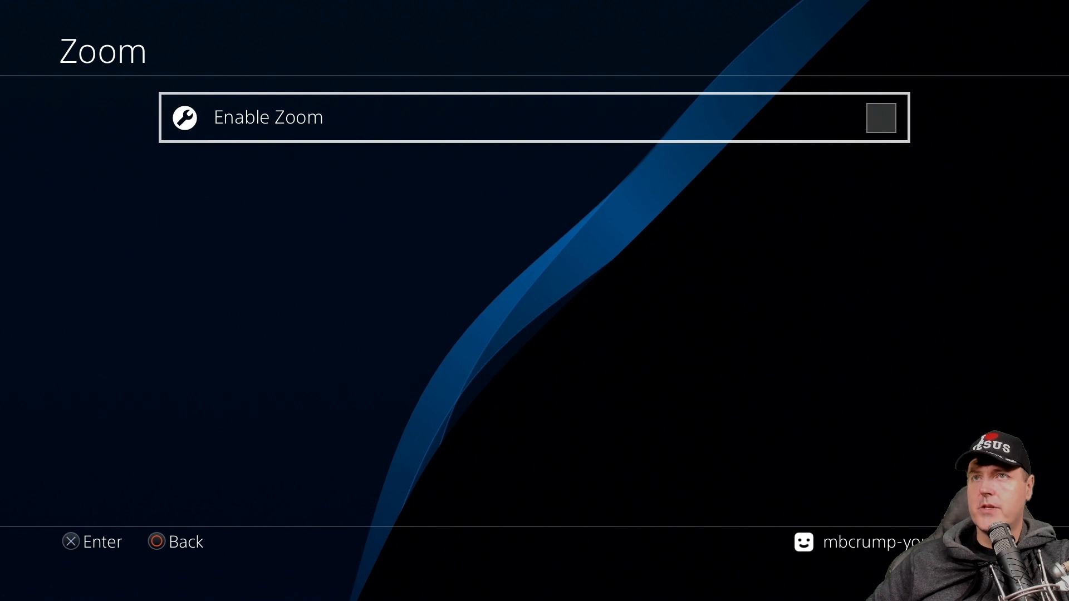
left_click(881, 117)
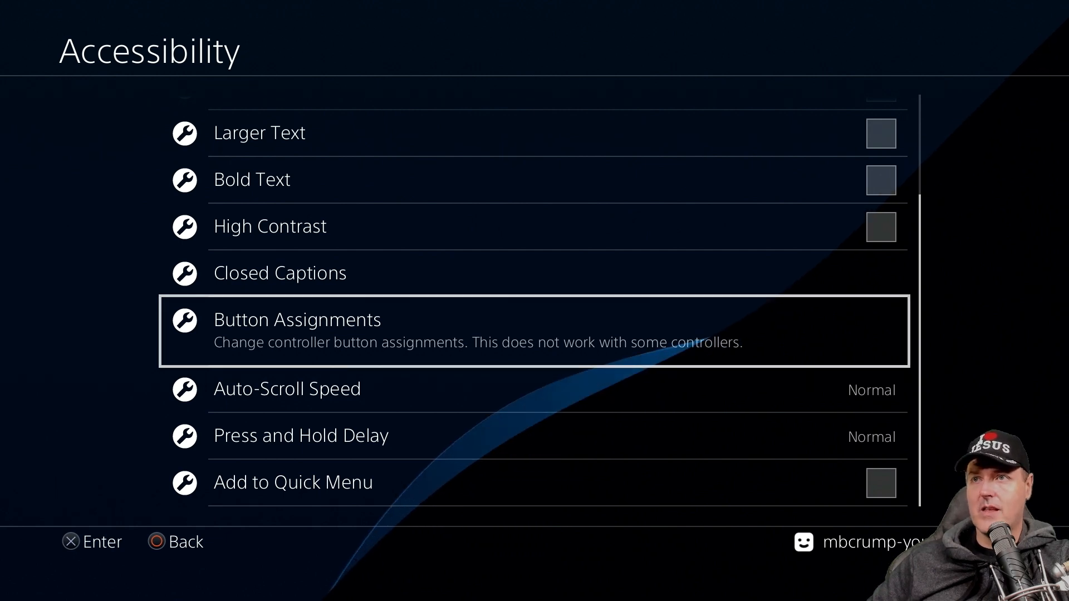
- Enable Custom Button Assignments and reach the Customize Button Assignments screen with default mappings
left_click(297, 331)
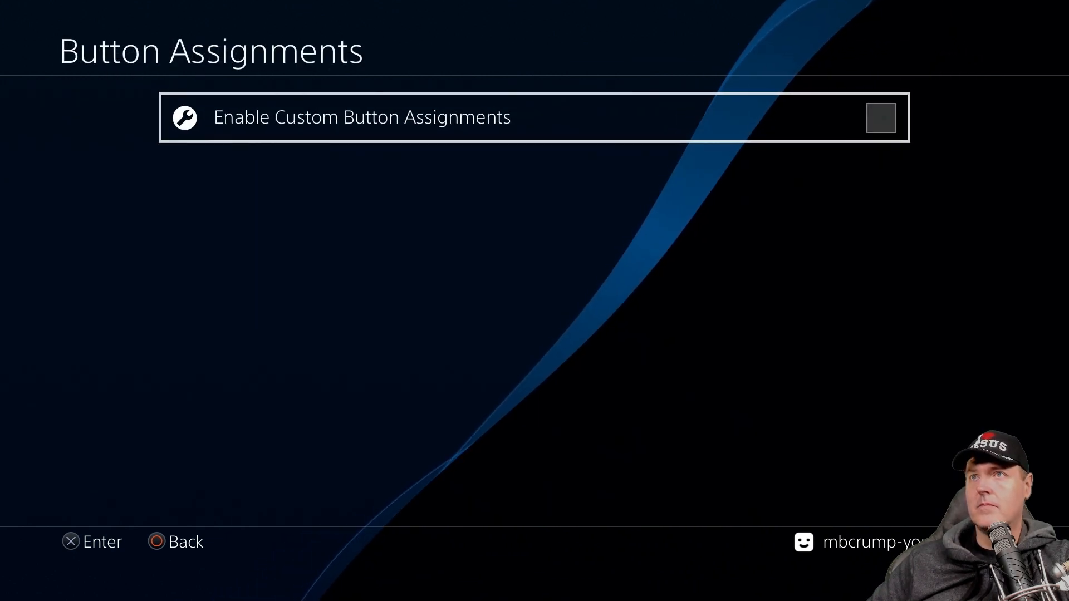
left_click(880, 117)
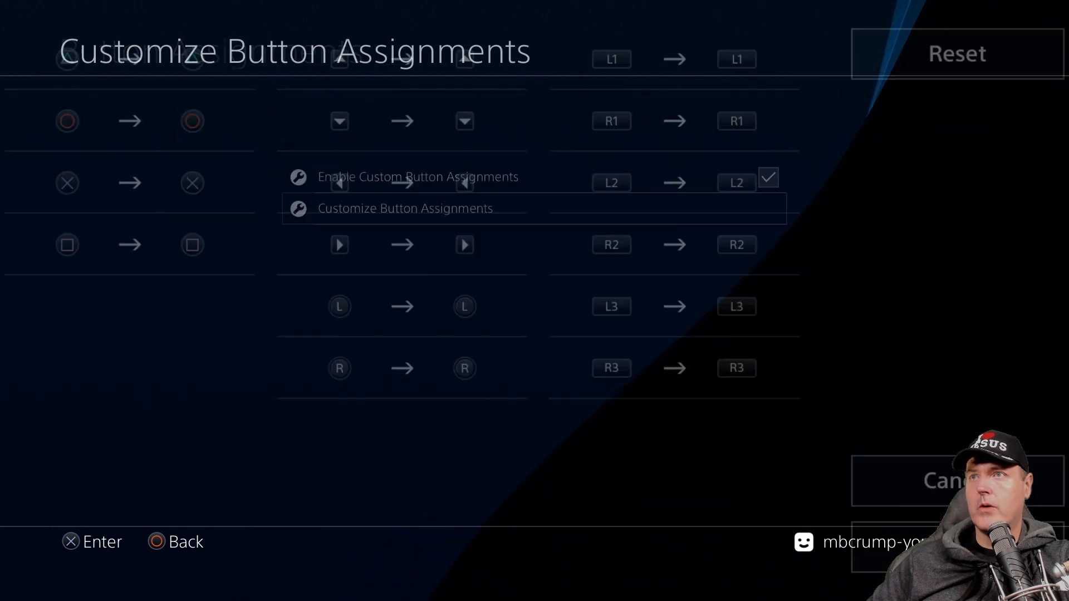
left_click(405, 208)
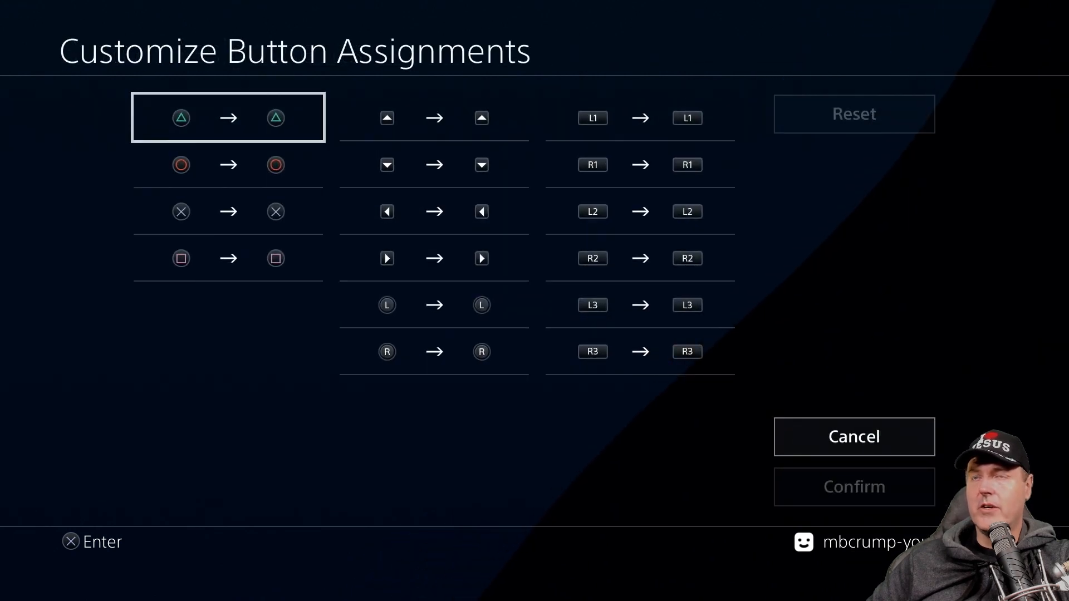